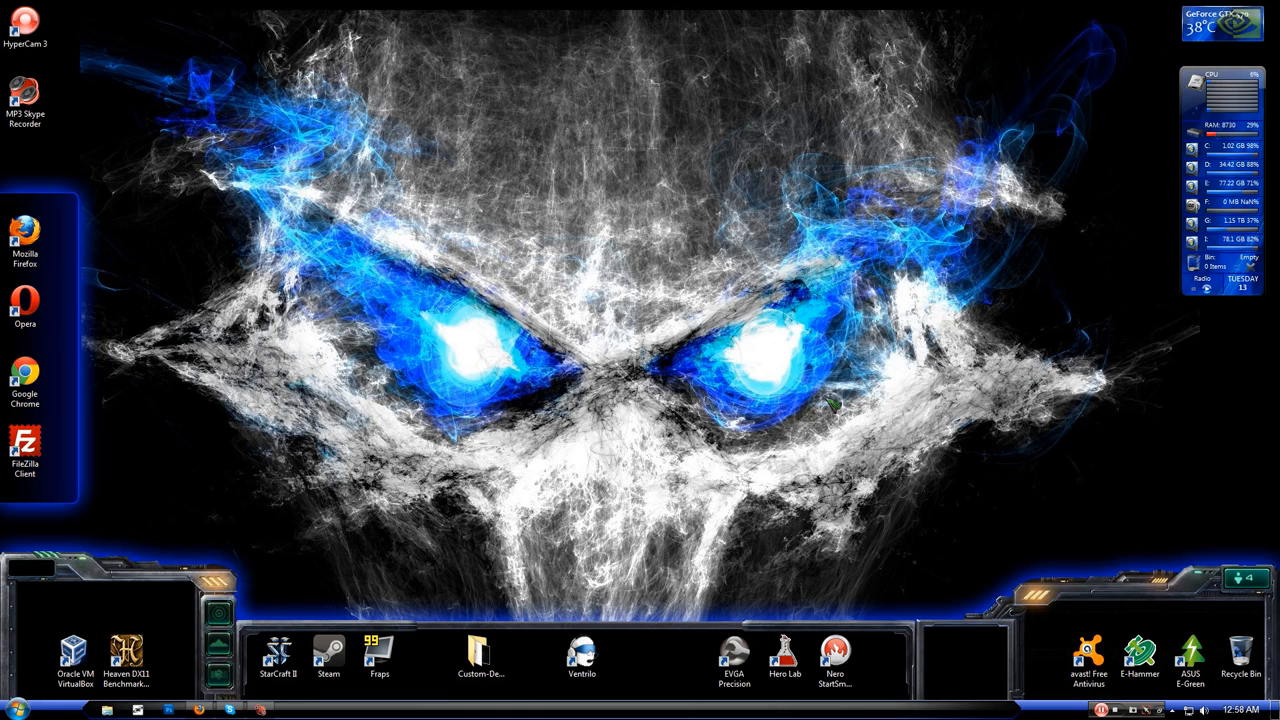
Bring up the Custom-Desktop downloads folder from its taskbar shortcut.
left_click(480, 656)
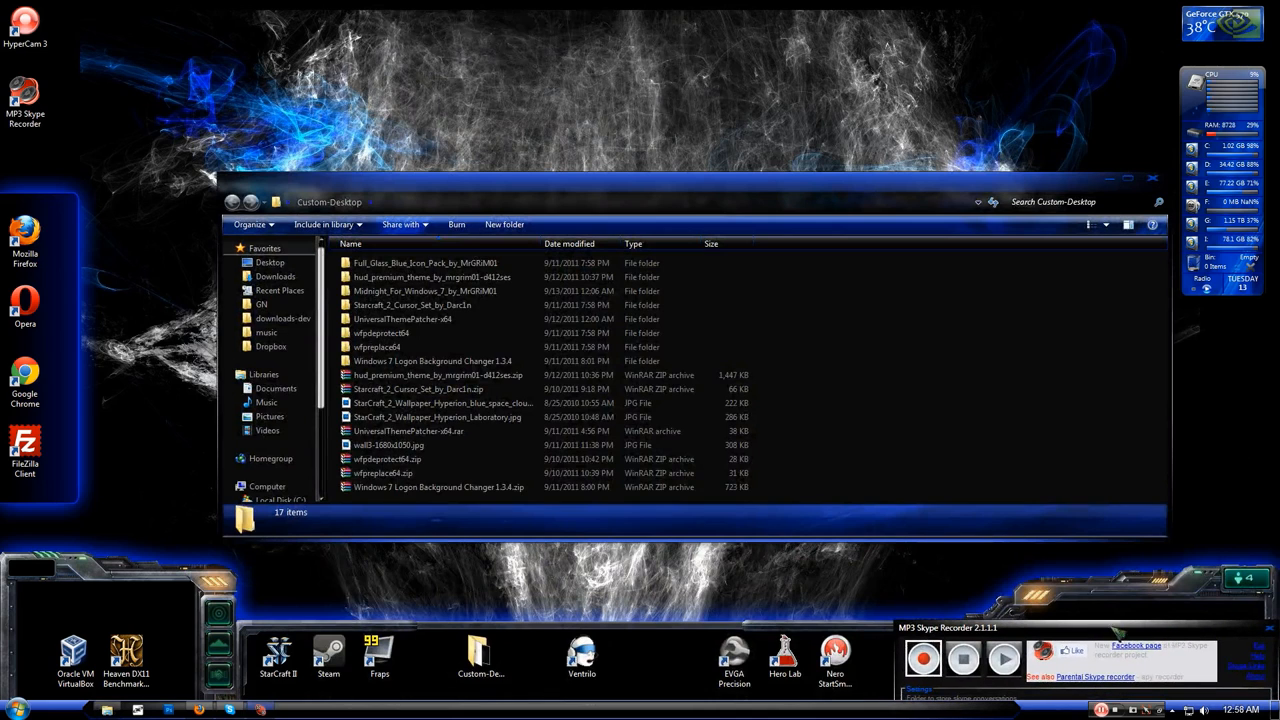
mouse_move(970, 318)
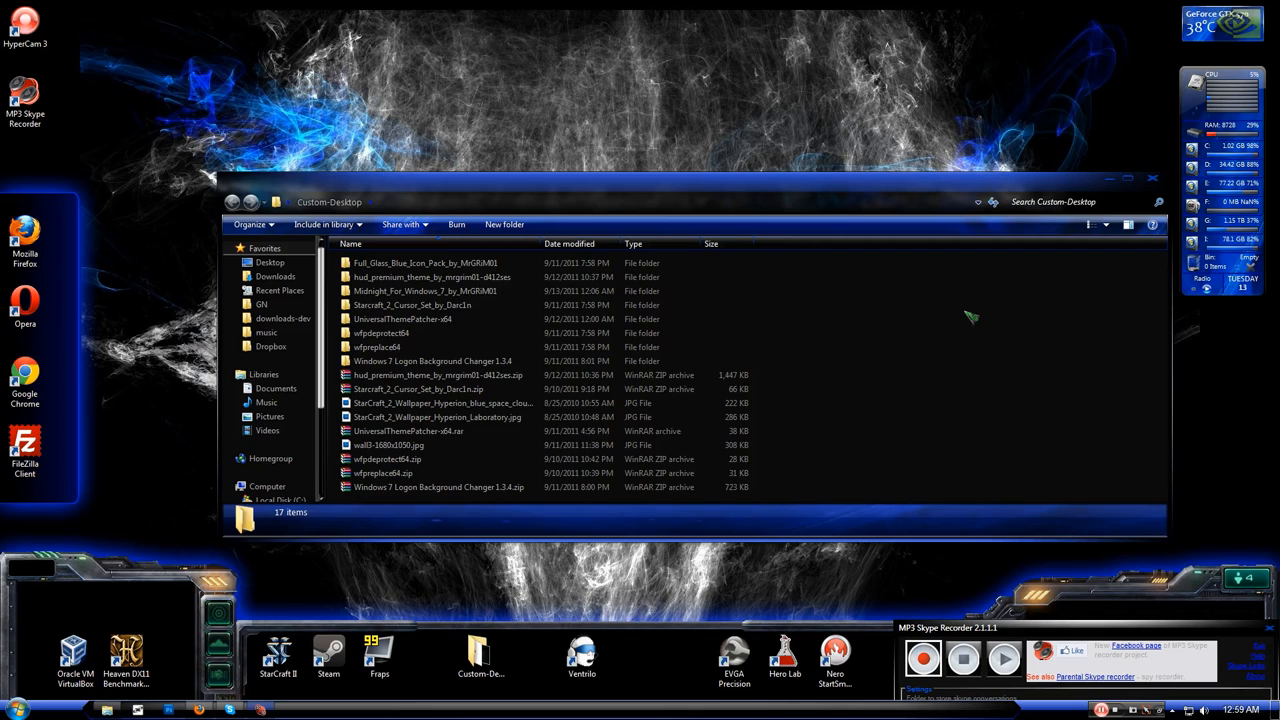
mouse_move(1104, 184)
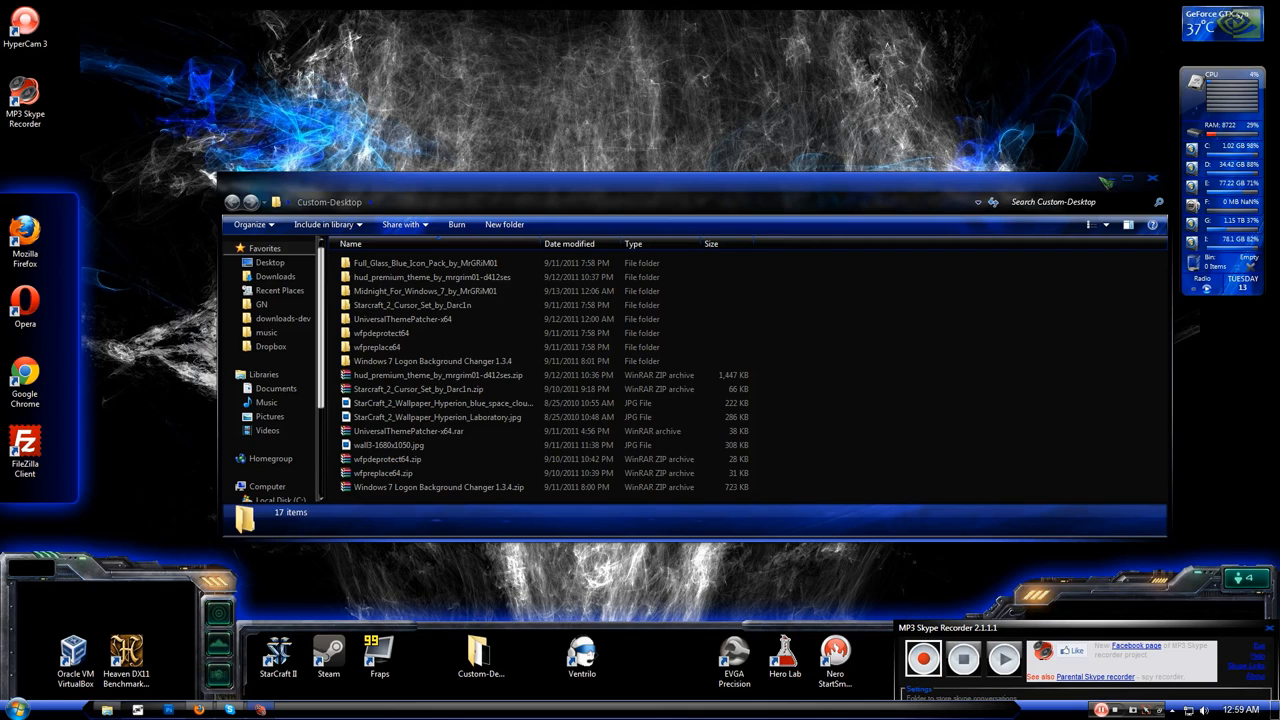
mouse_move(1176, 278)
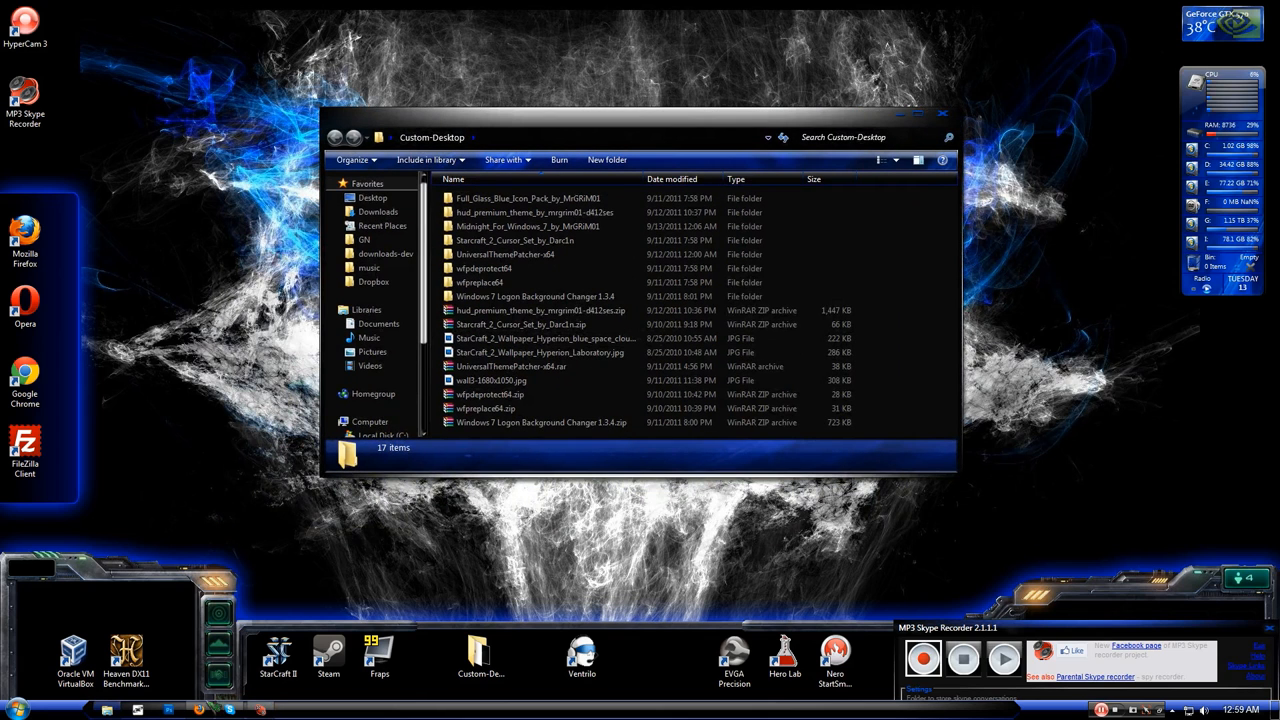
Launch UniversalThemePatcher-x64.exe from its folder to check the system theme files' patch status.
left_click(504, 254)
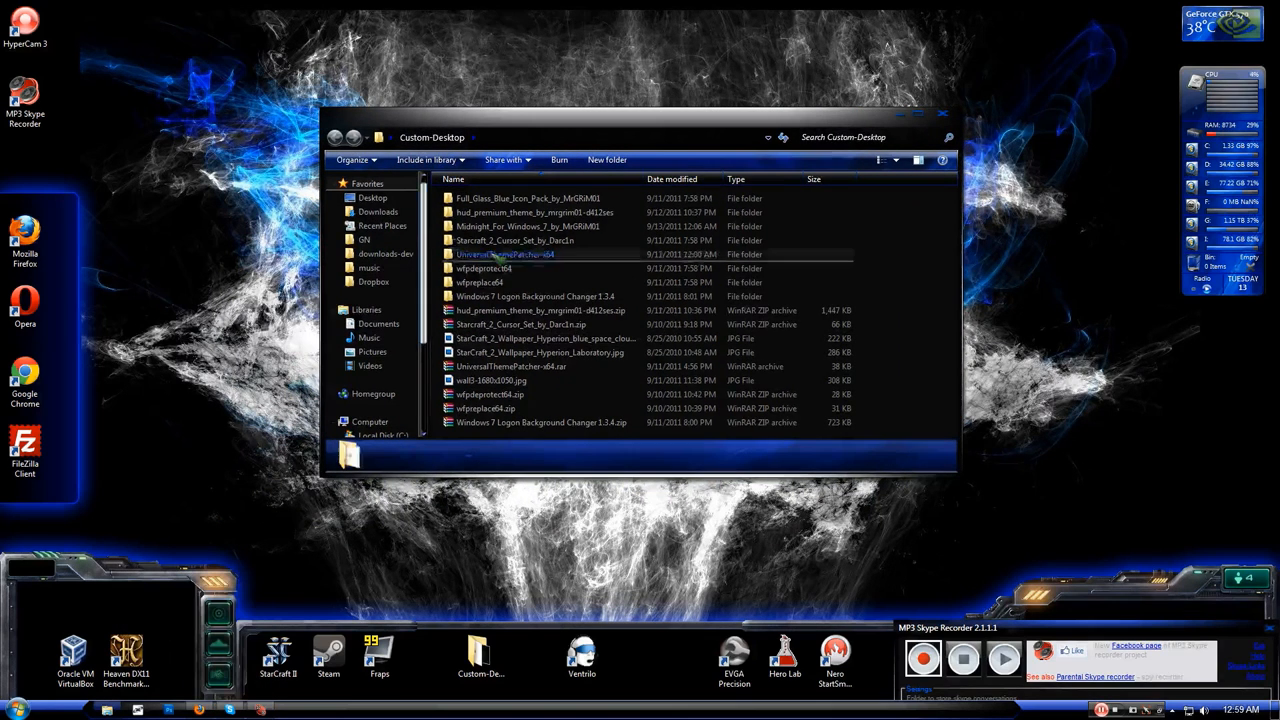
double_click(504, 254)
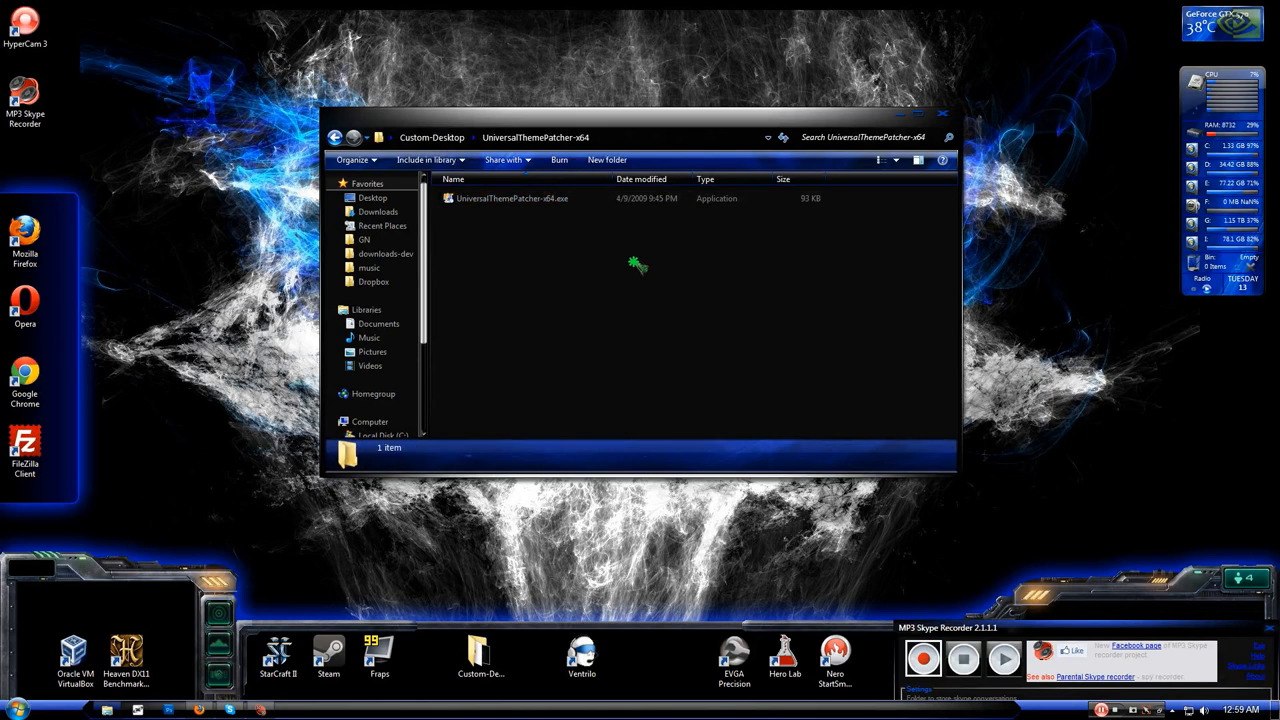
mouse_move(612, 260)
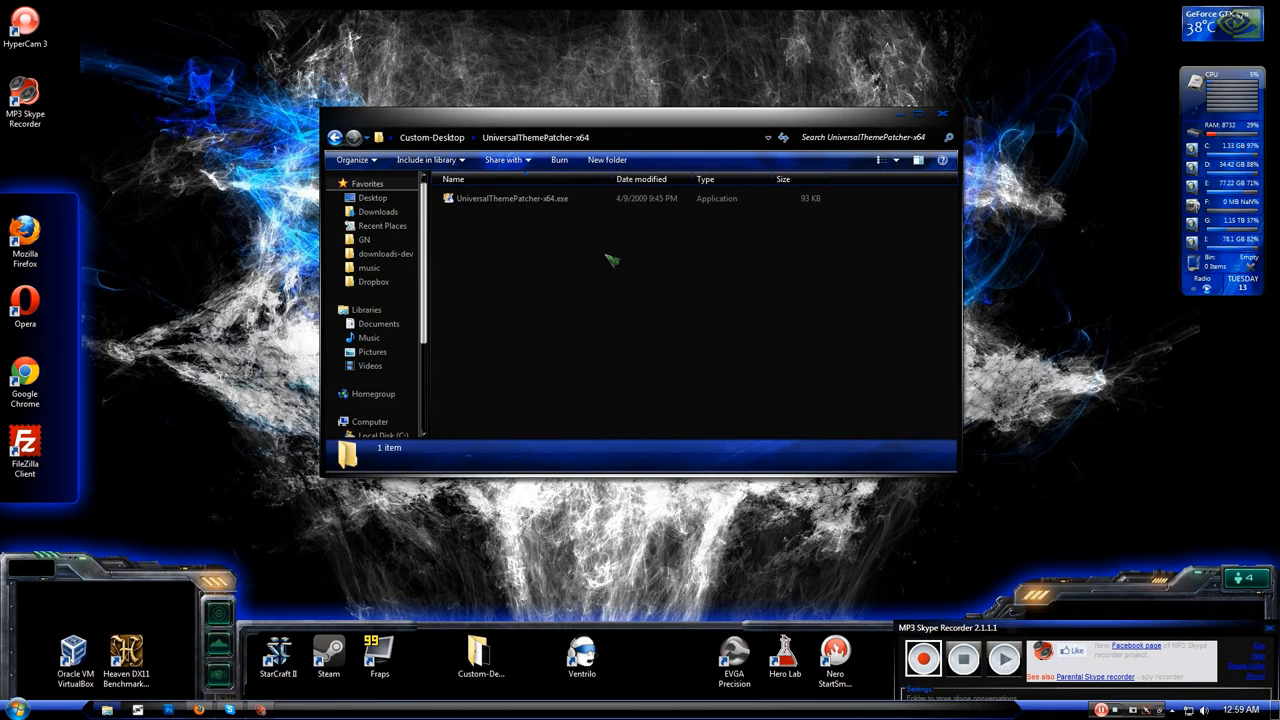
left_click(512, 198)
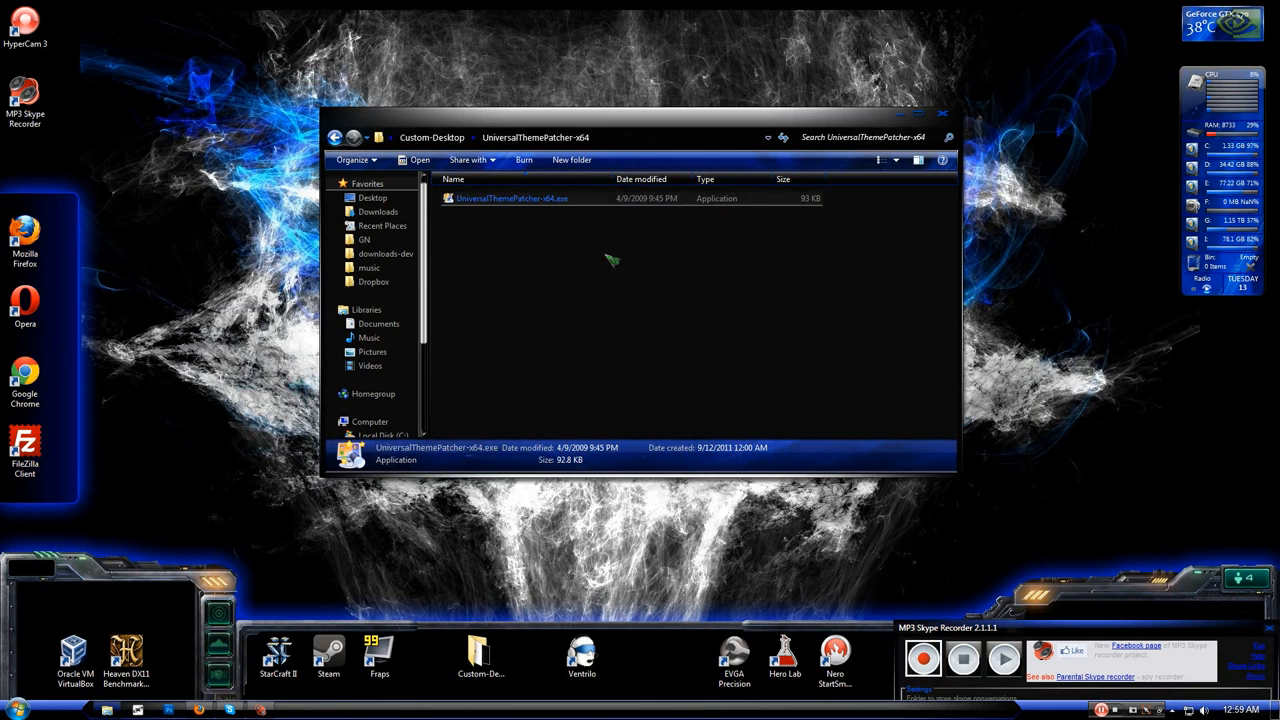
double_click(512, 198)
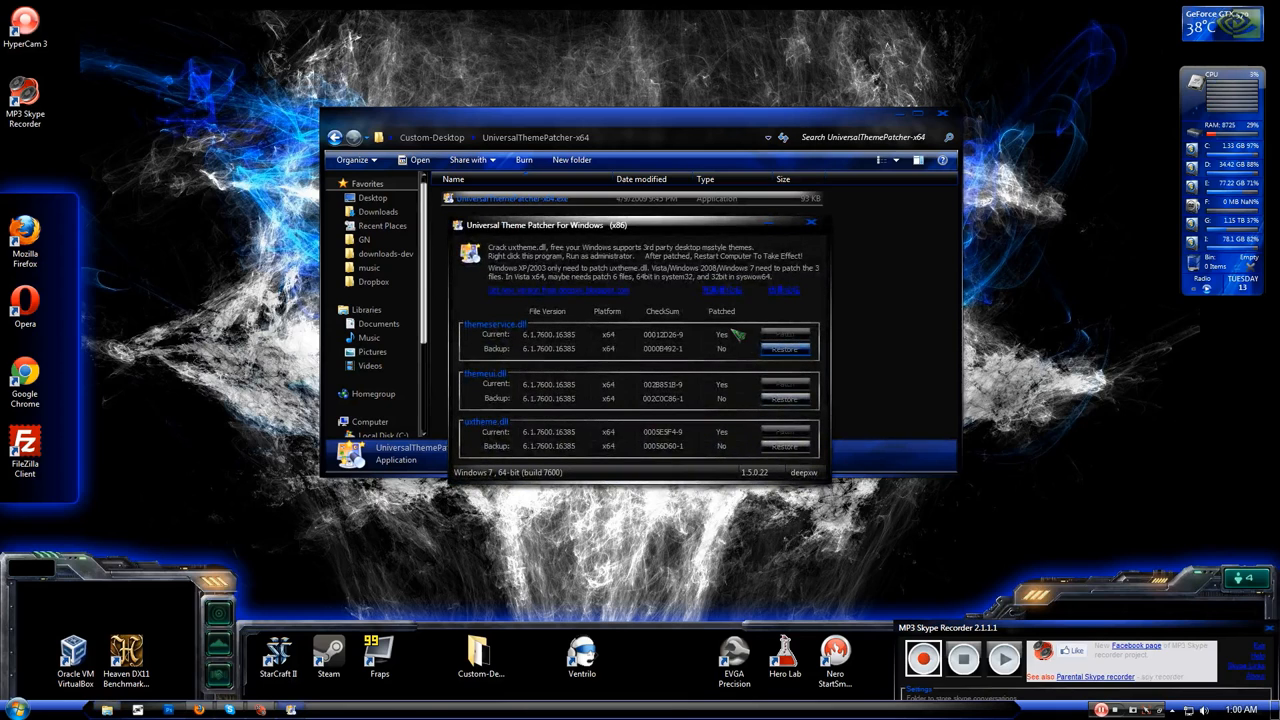
mouse_move(818, 438)
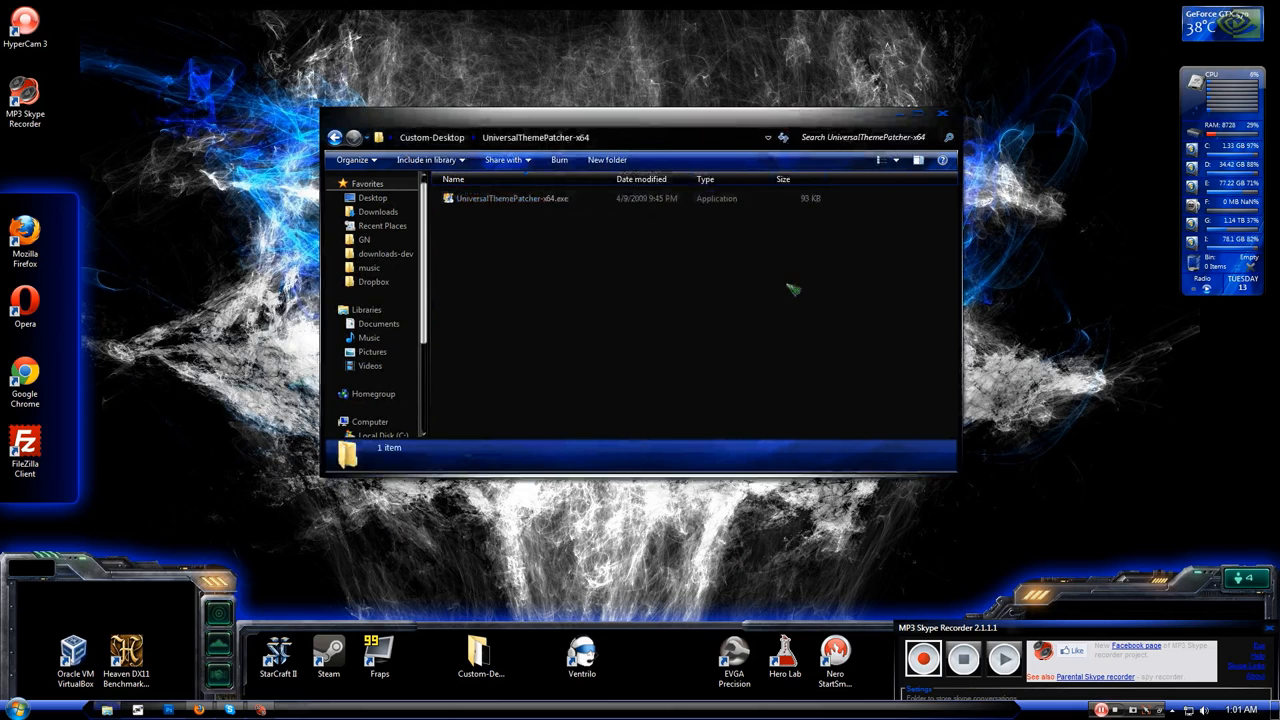
Scroll through the Midnight theme's deviantART preview page in Firefox.
left_click(336, 136)
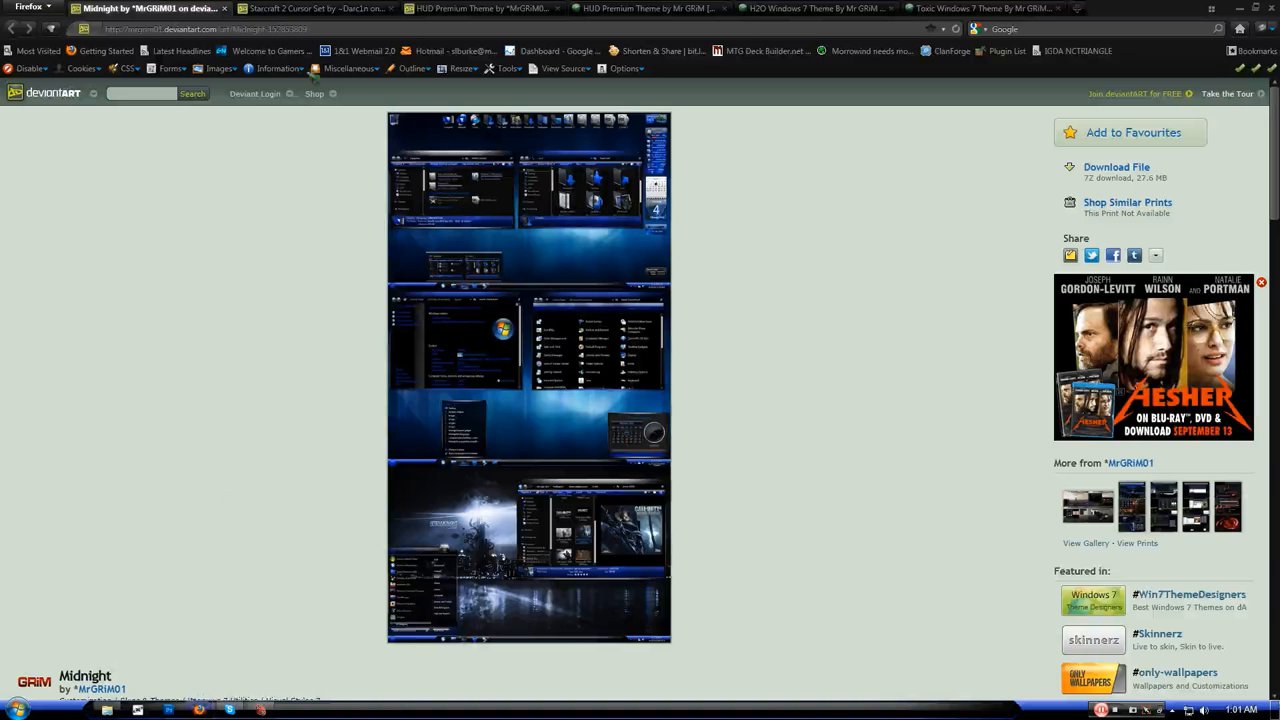
scroll("down", 3)
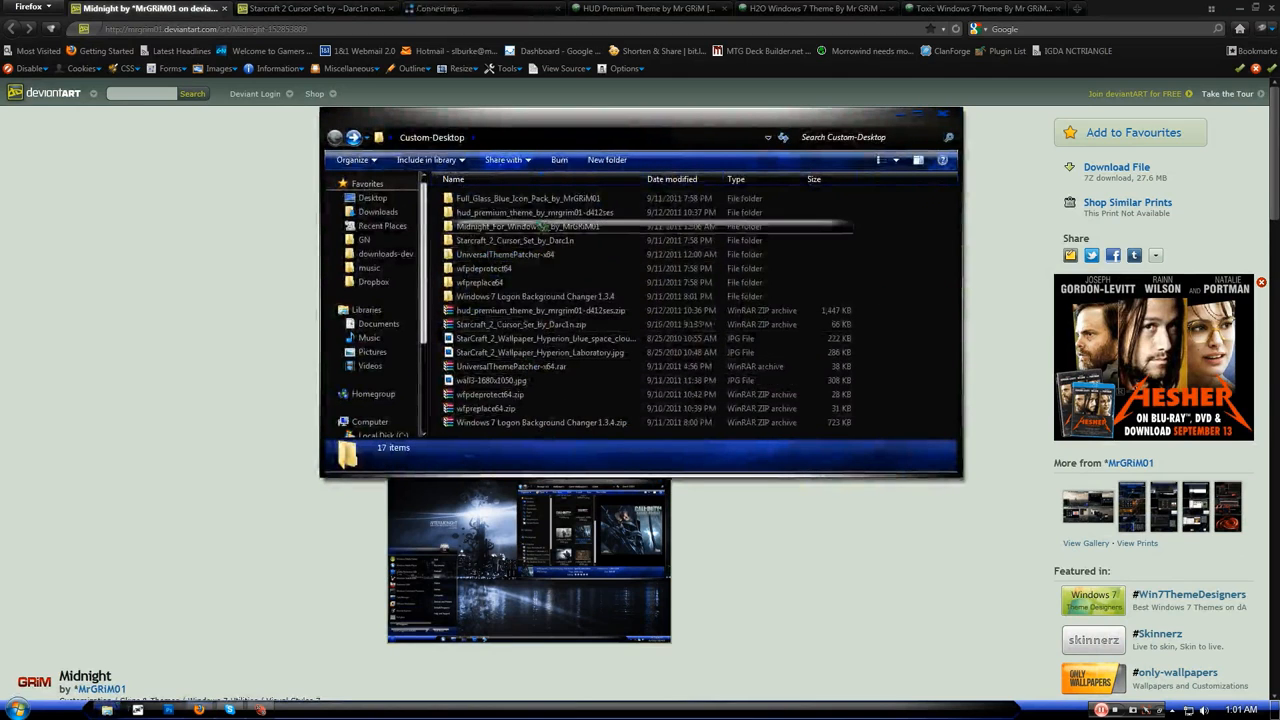
Show C:\Windows\Resources\Themes beside the downloaded Midnight for Windows 7 folder.
double_click(528, 226)
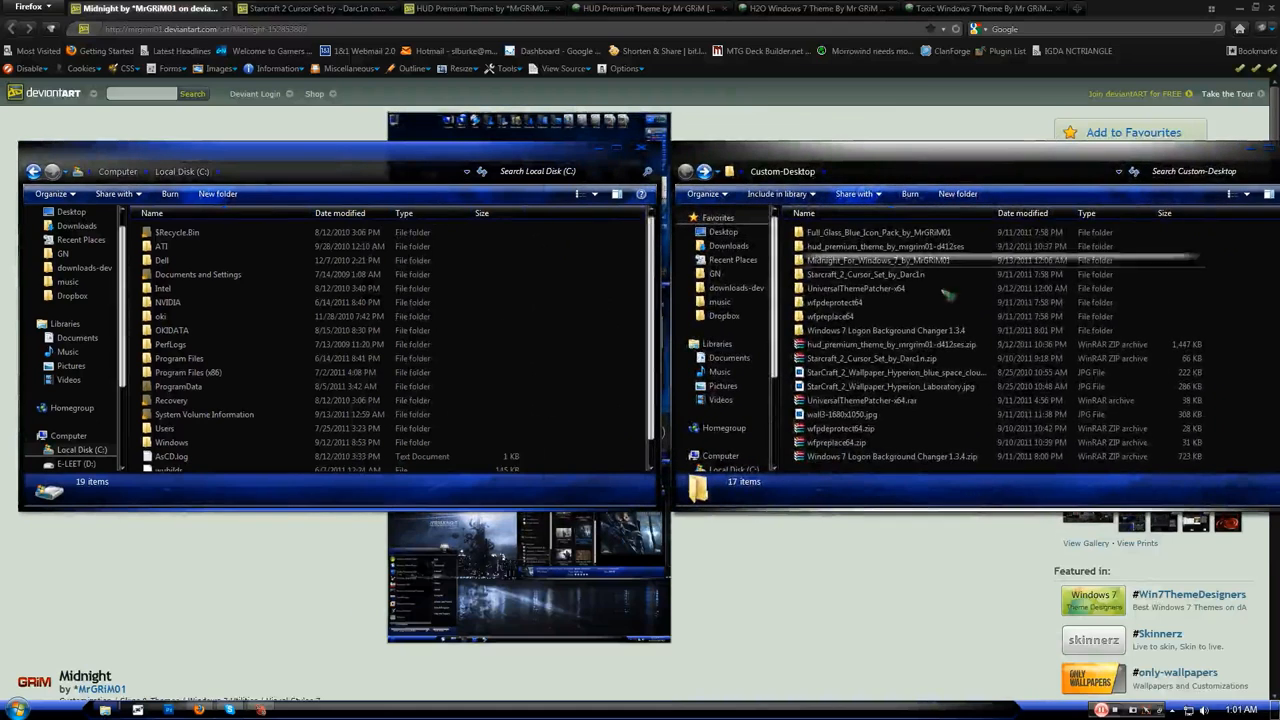
double_click(876, 260)
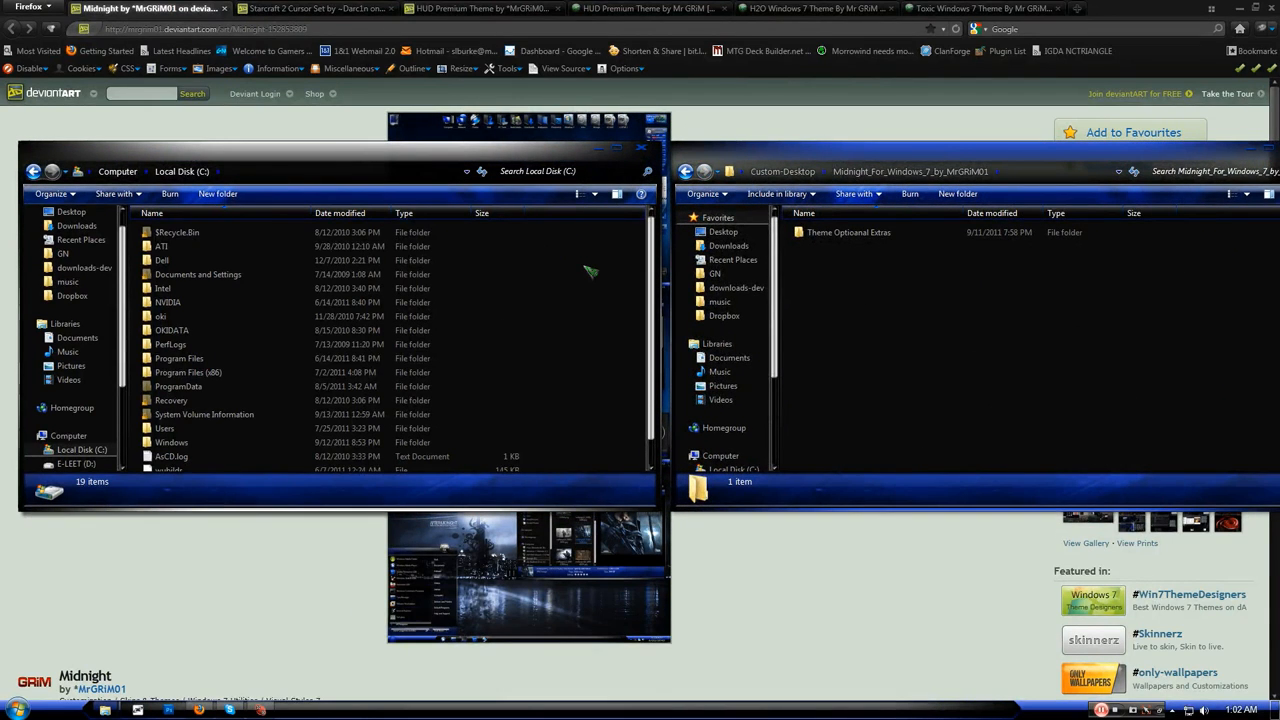
mouse_move(184, 184)
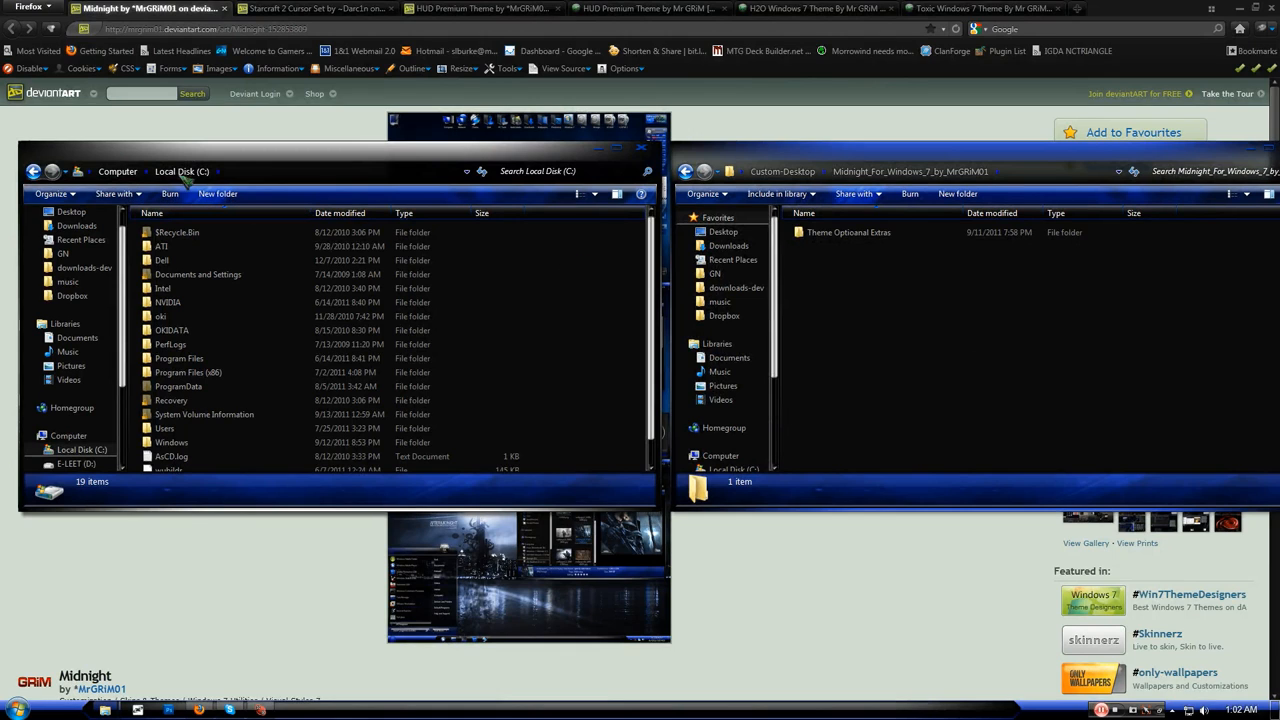
double_click(172, 442)
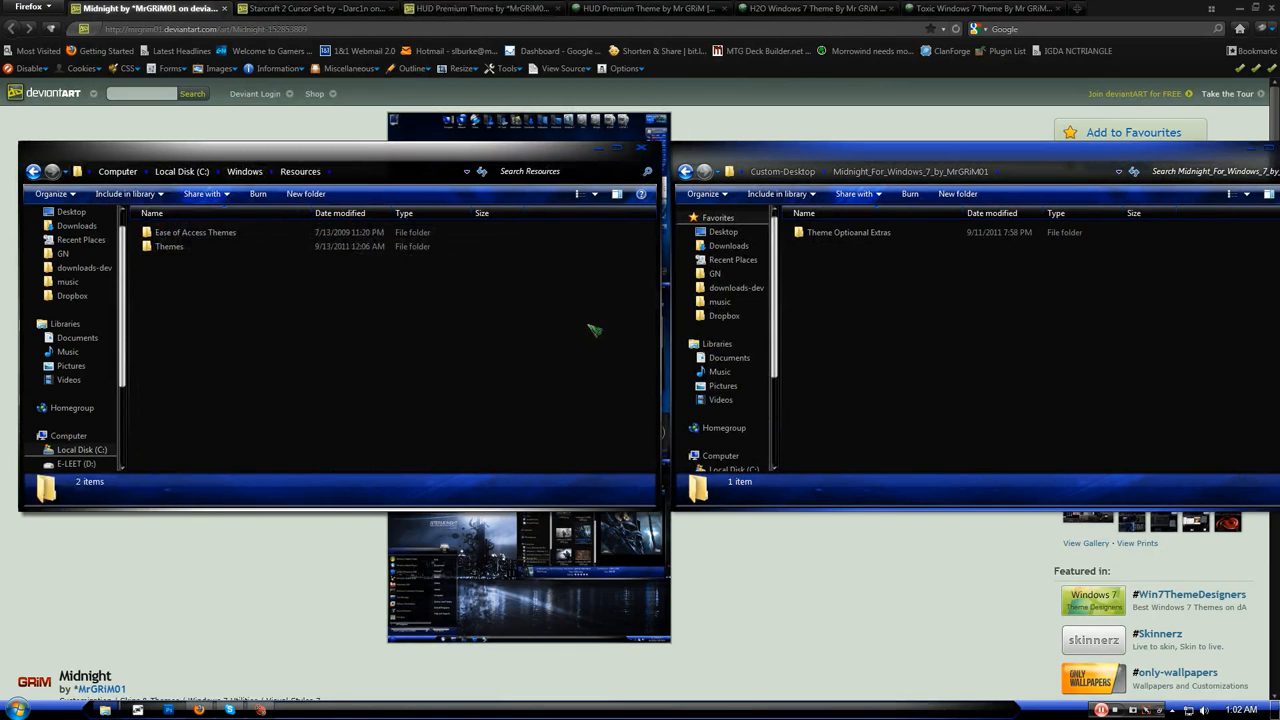
double_click(168, 246)
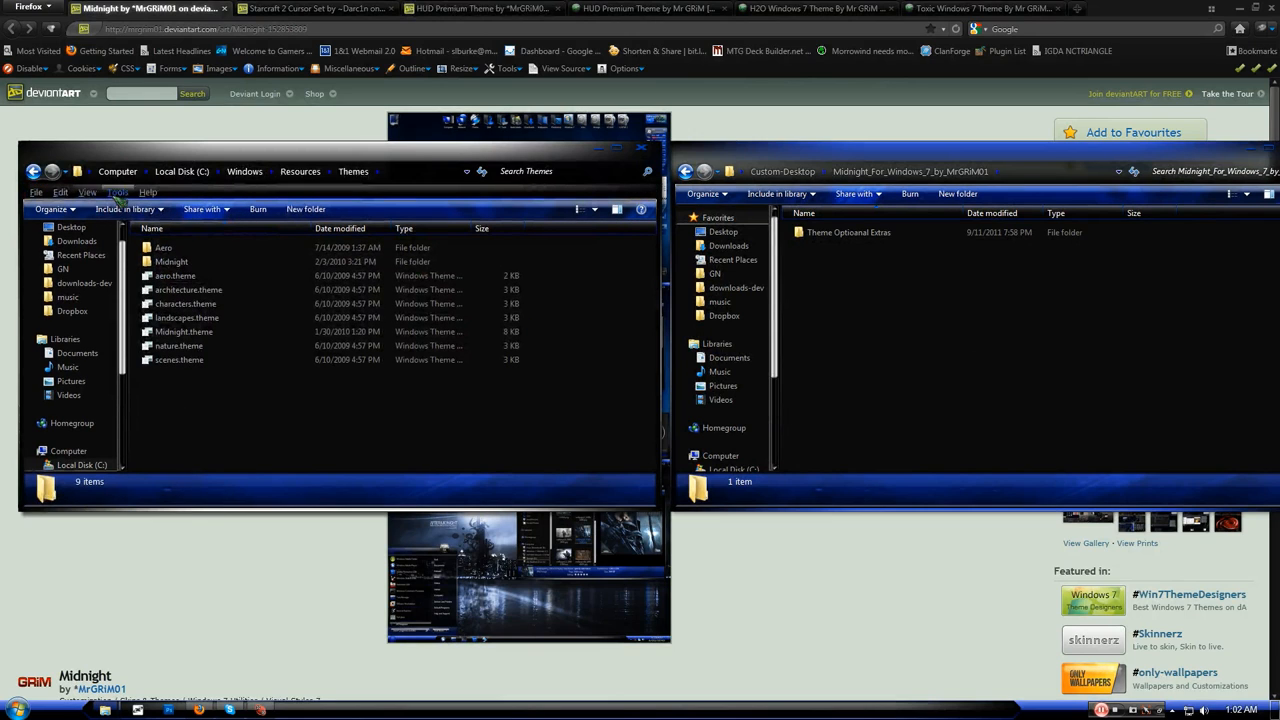
Adjust the Themes folder's settings and place the Midnight folder and Midnight.theme inside it.
left_click(118, 192)
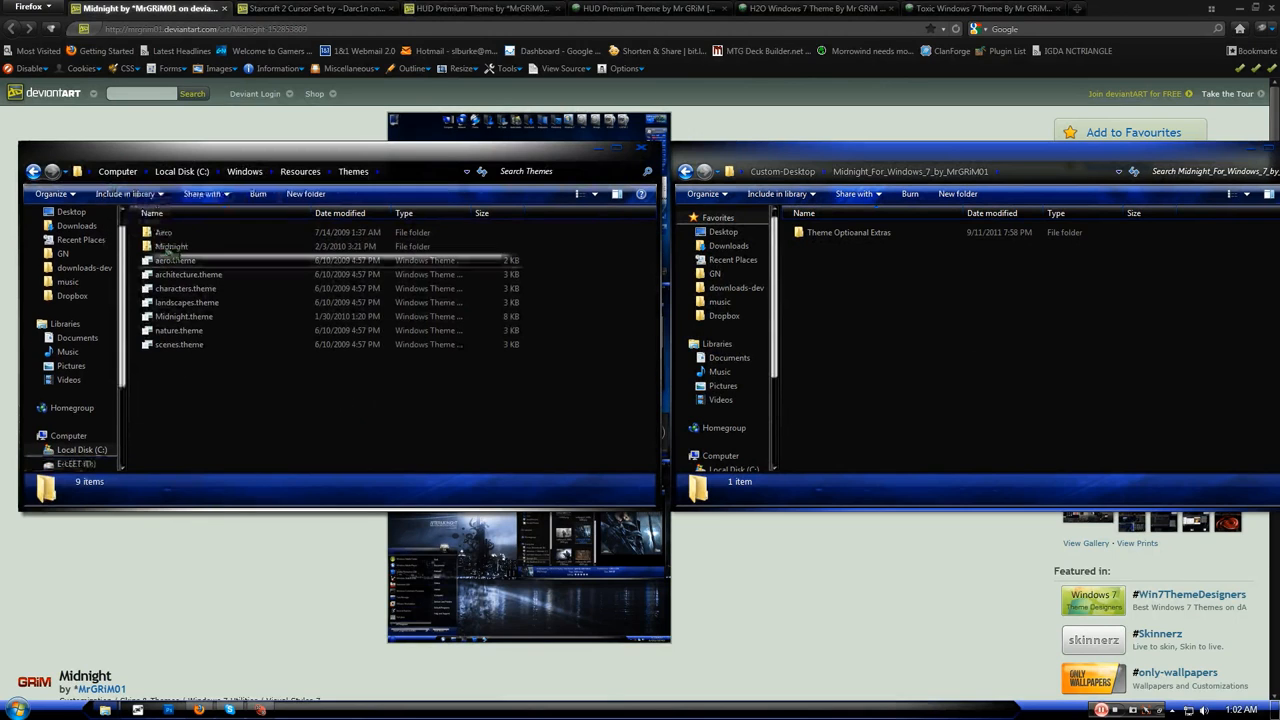
left_click(120, 192)
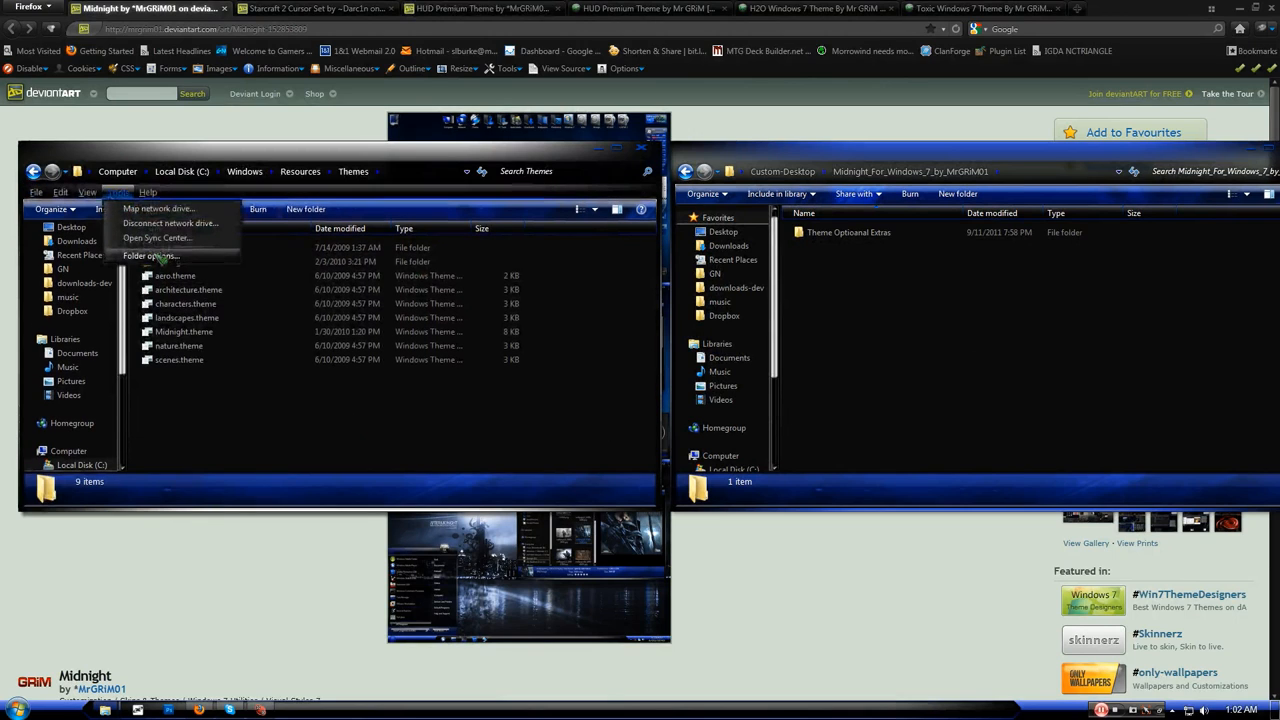
left_click(152, 256)
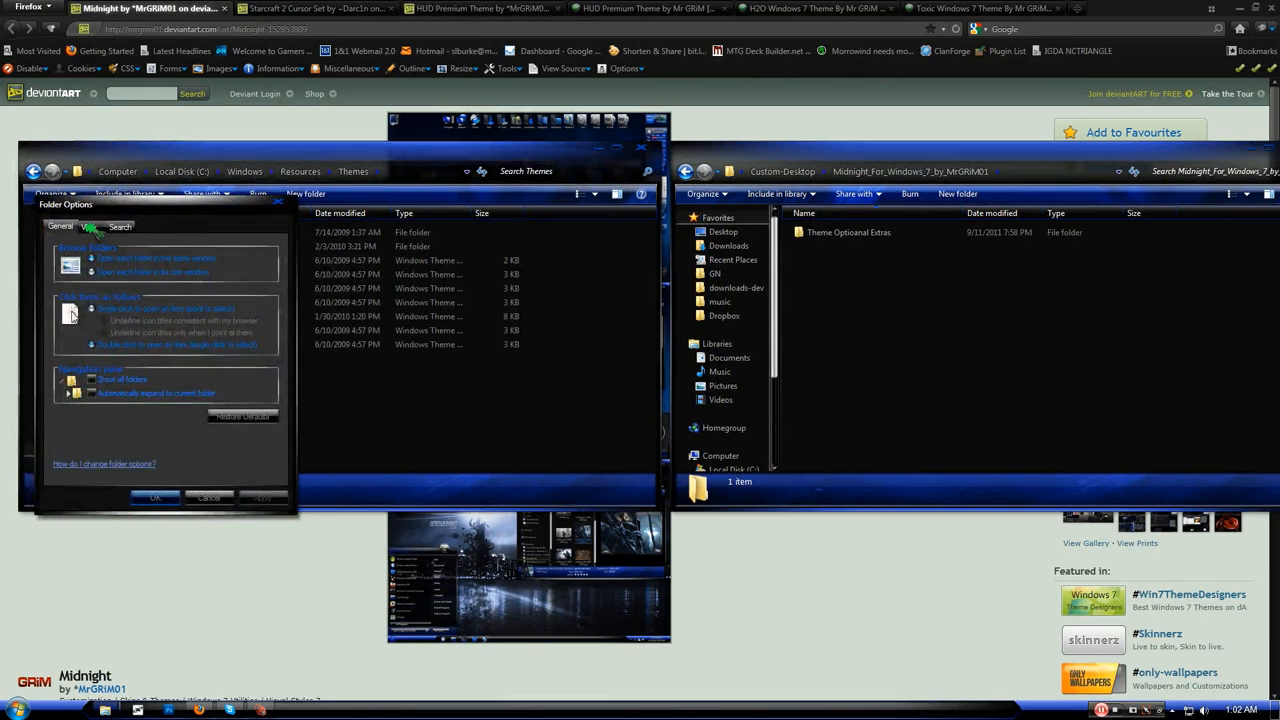
left_click(88, 226)
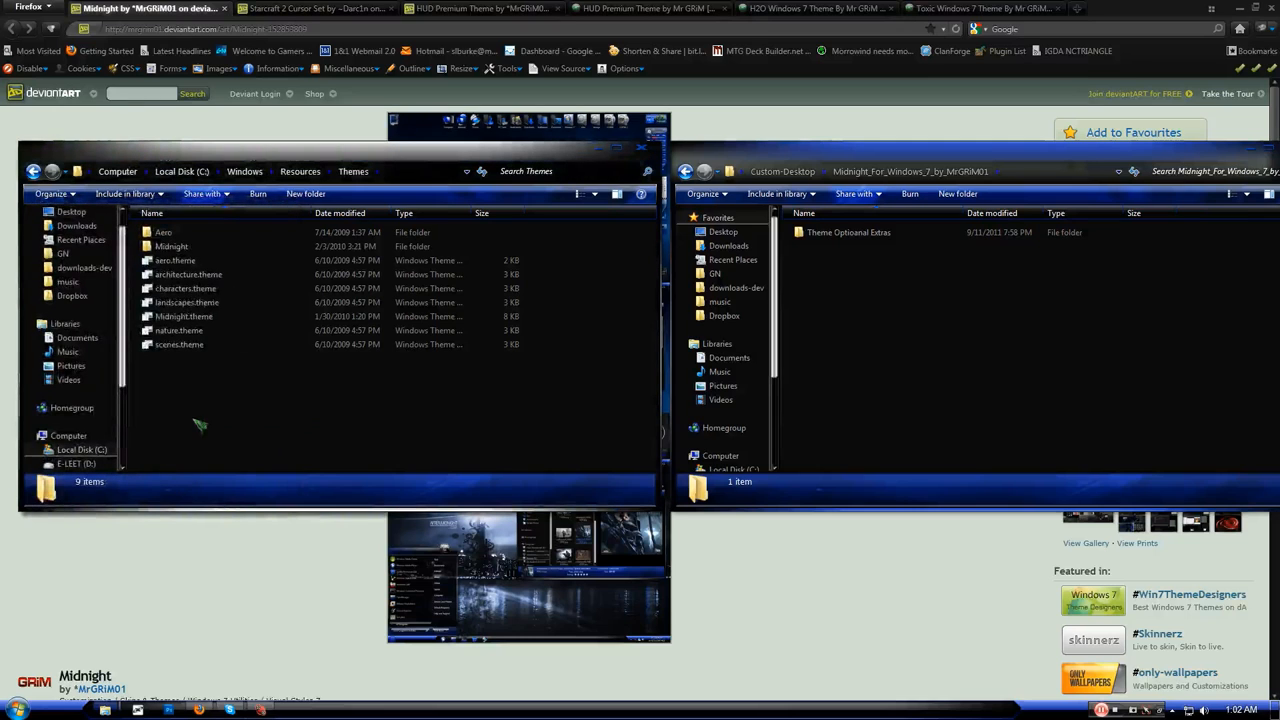
left_click(172, 246)
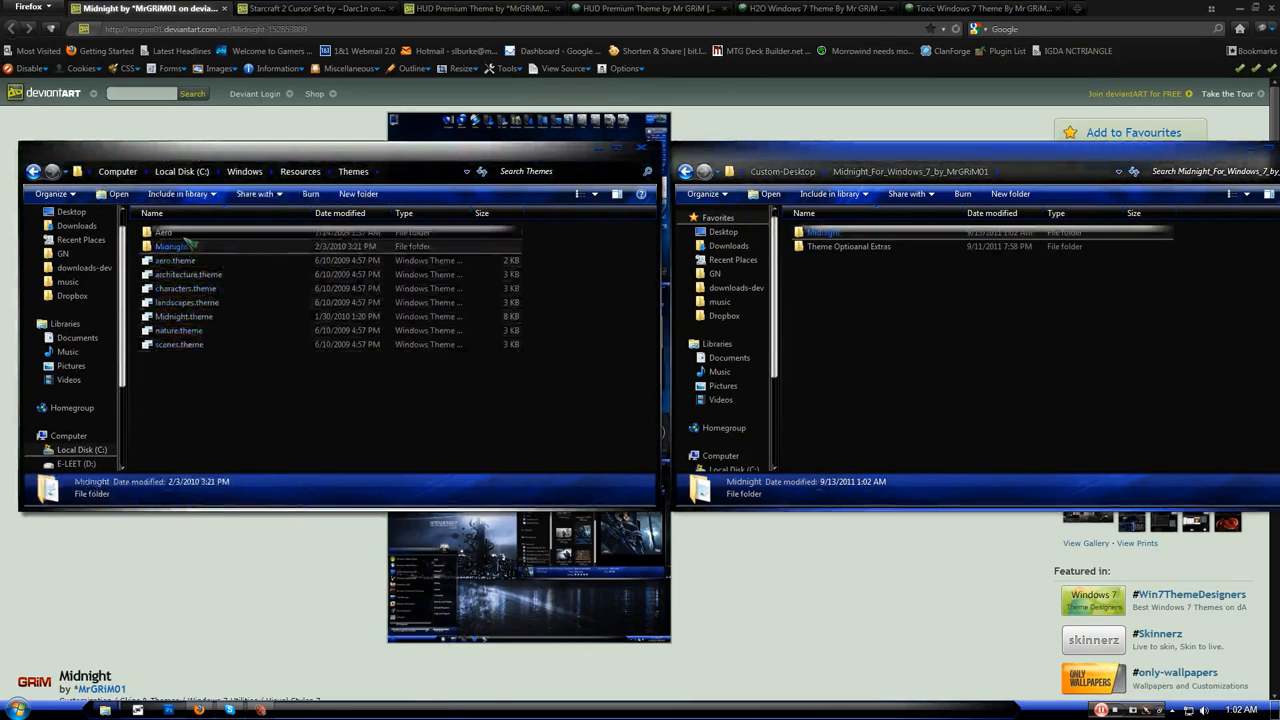
double_click(172, 246)
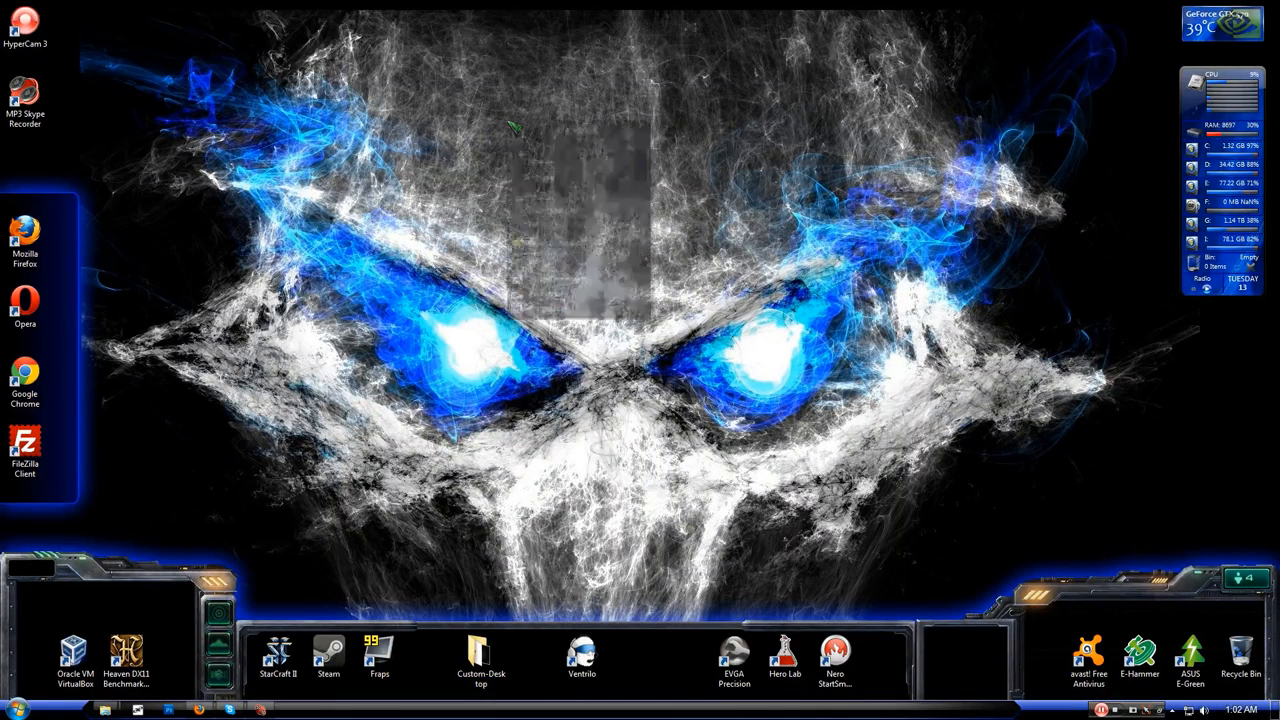
Reach the installed custom themes in the desktop's Personalize window.
right_click(580, 308)
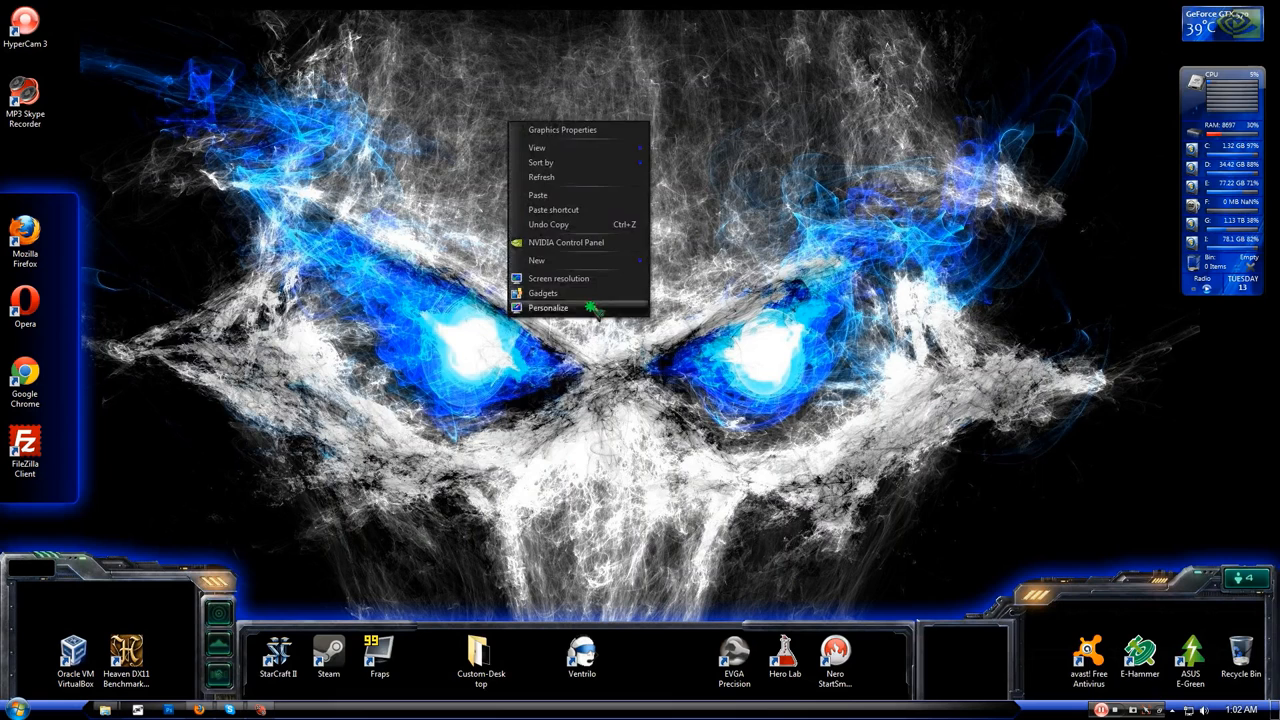
left_click(548, 308)
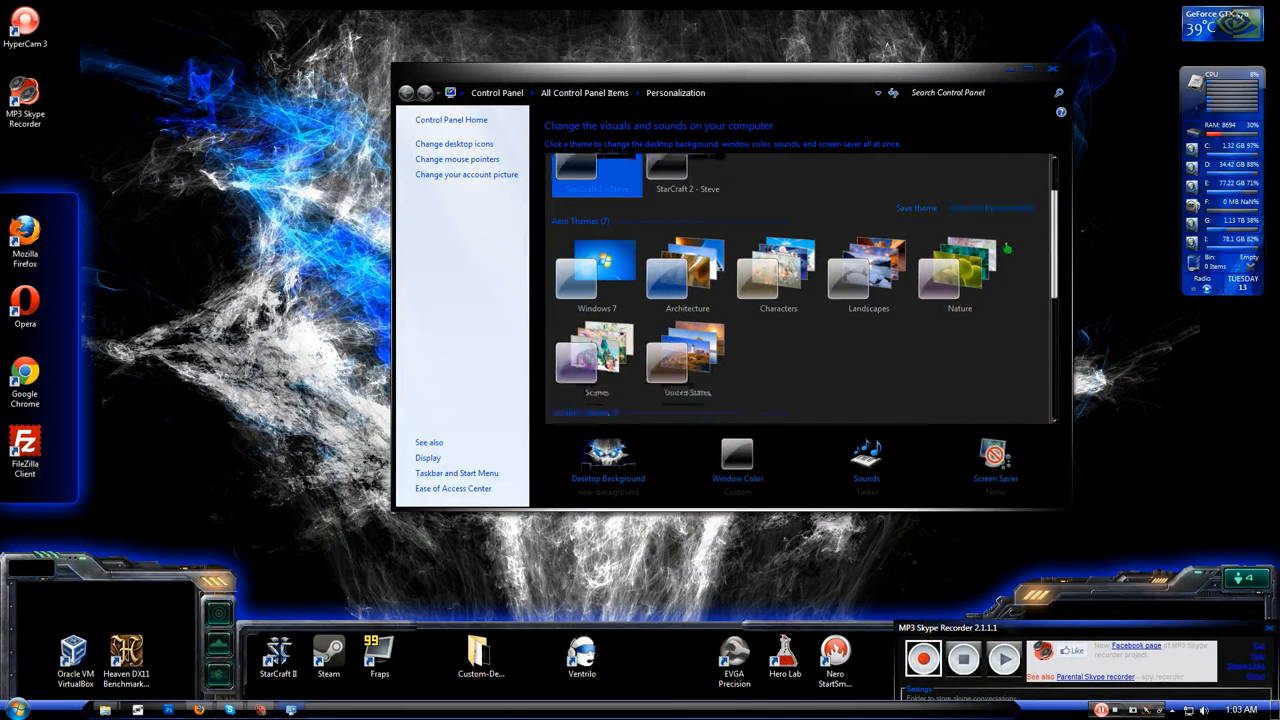
scroll("down", 3)
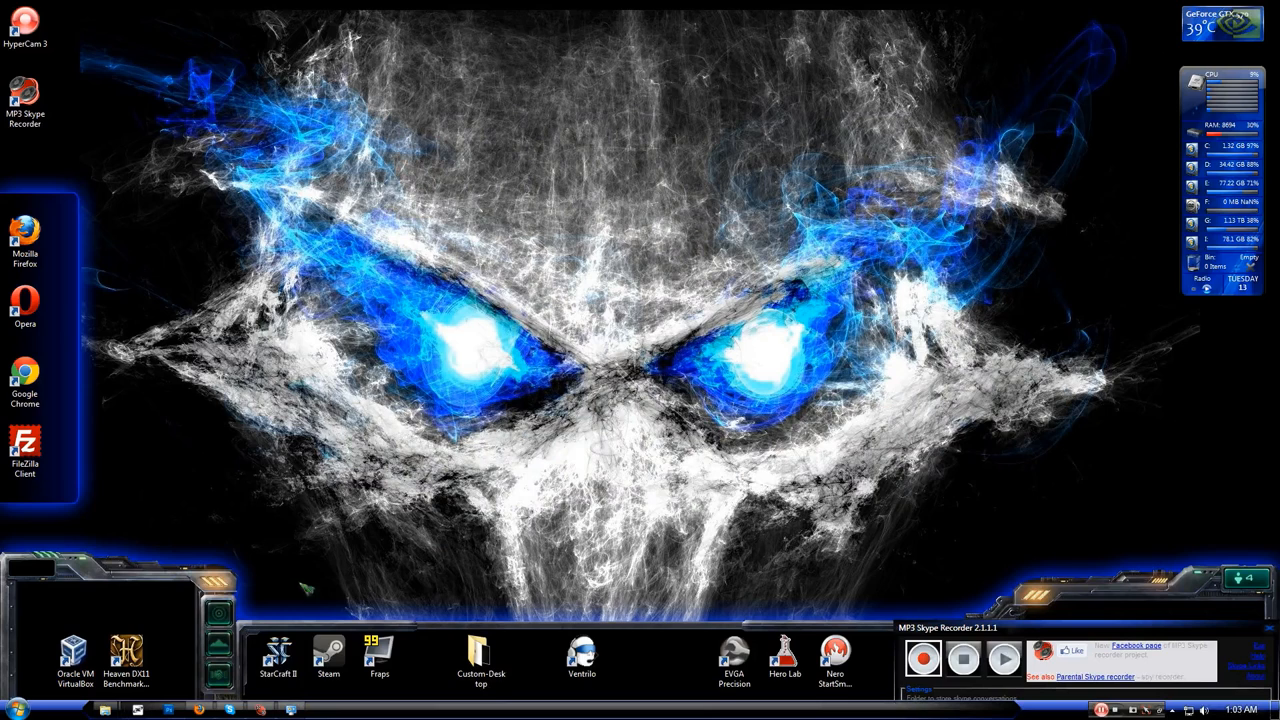
mouse_move(212, 230)
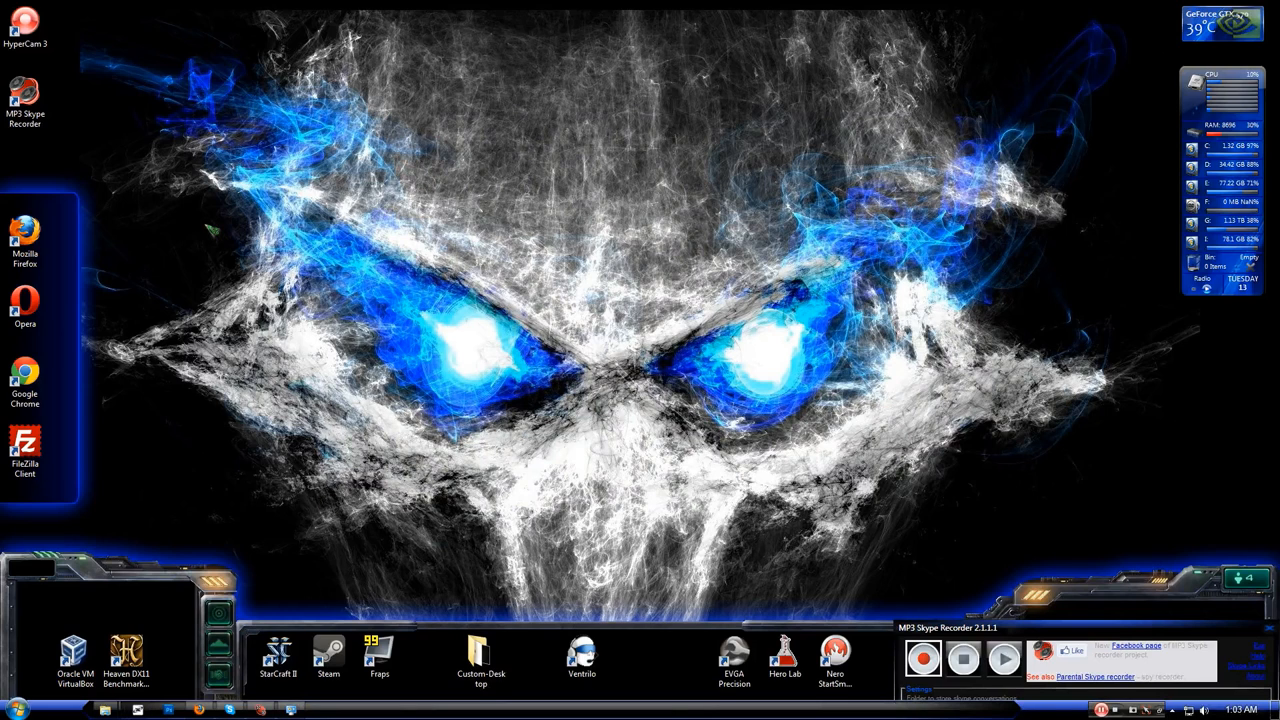
mouse_move(258, 178)
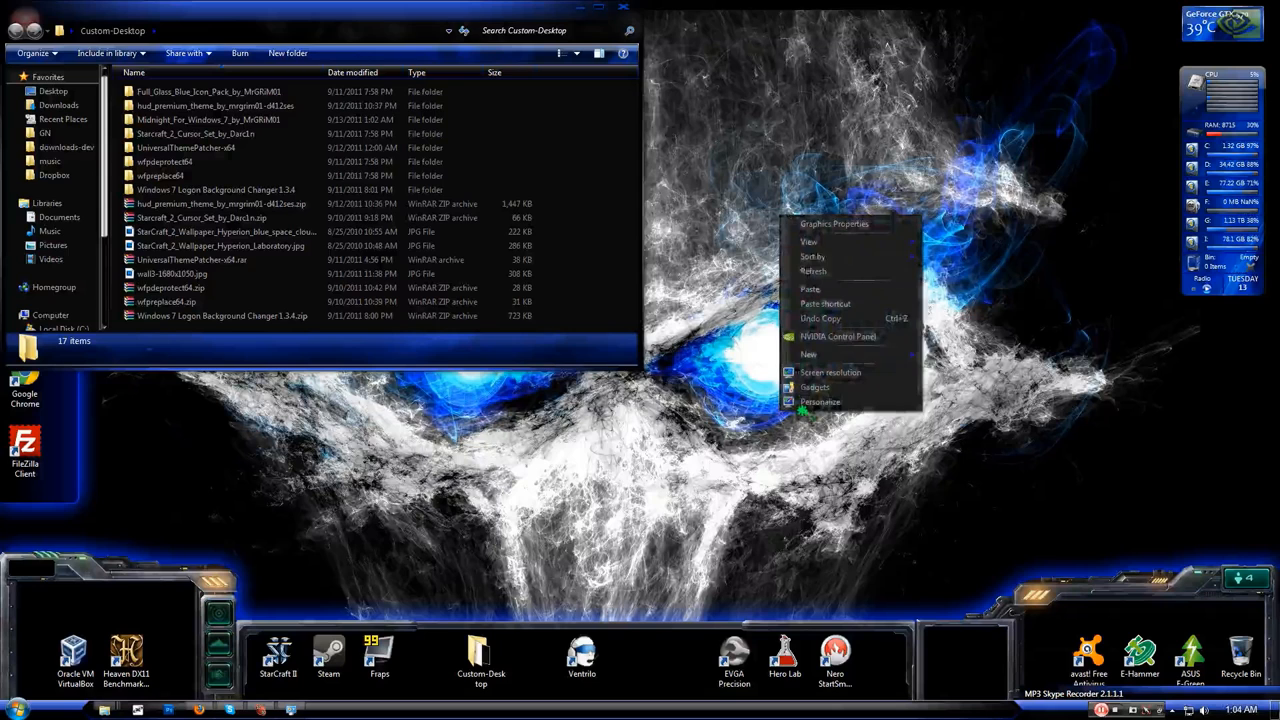
Review the Midnight preview page, then return to the Custom-Desktop folder.
left_click(820, 400)
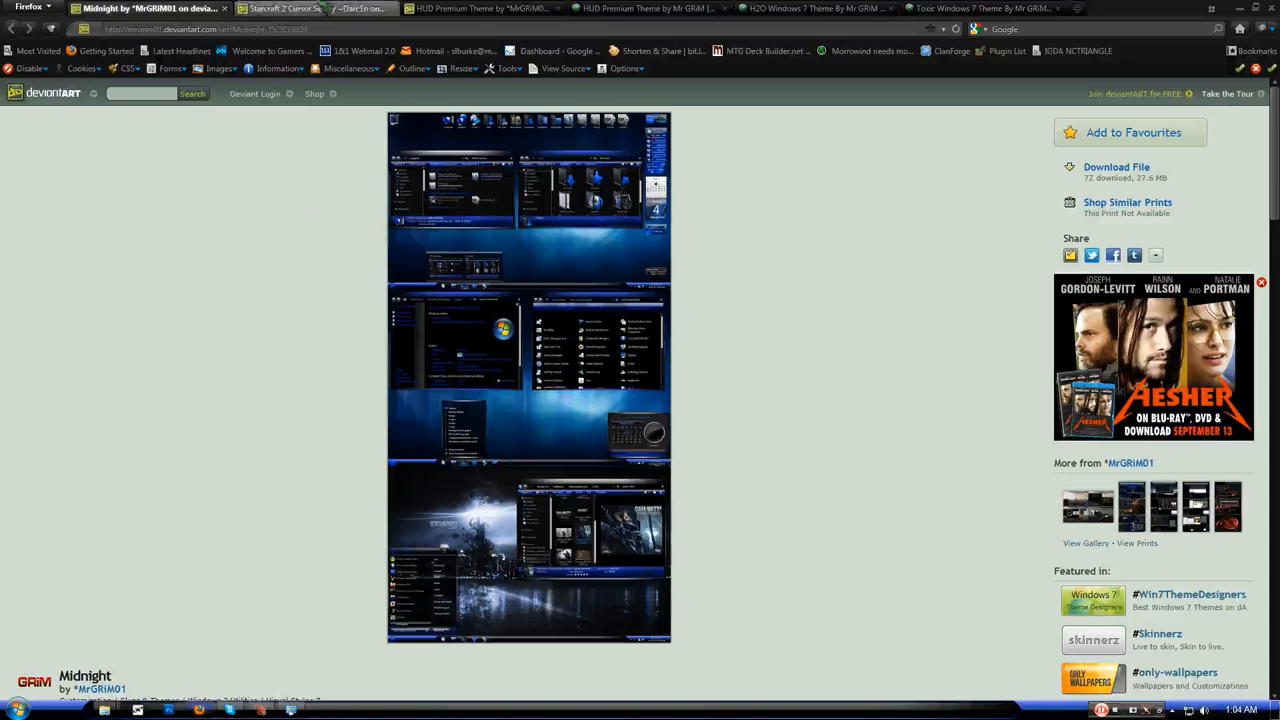
left_click(310, 8)
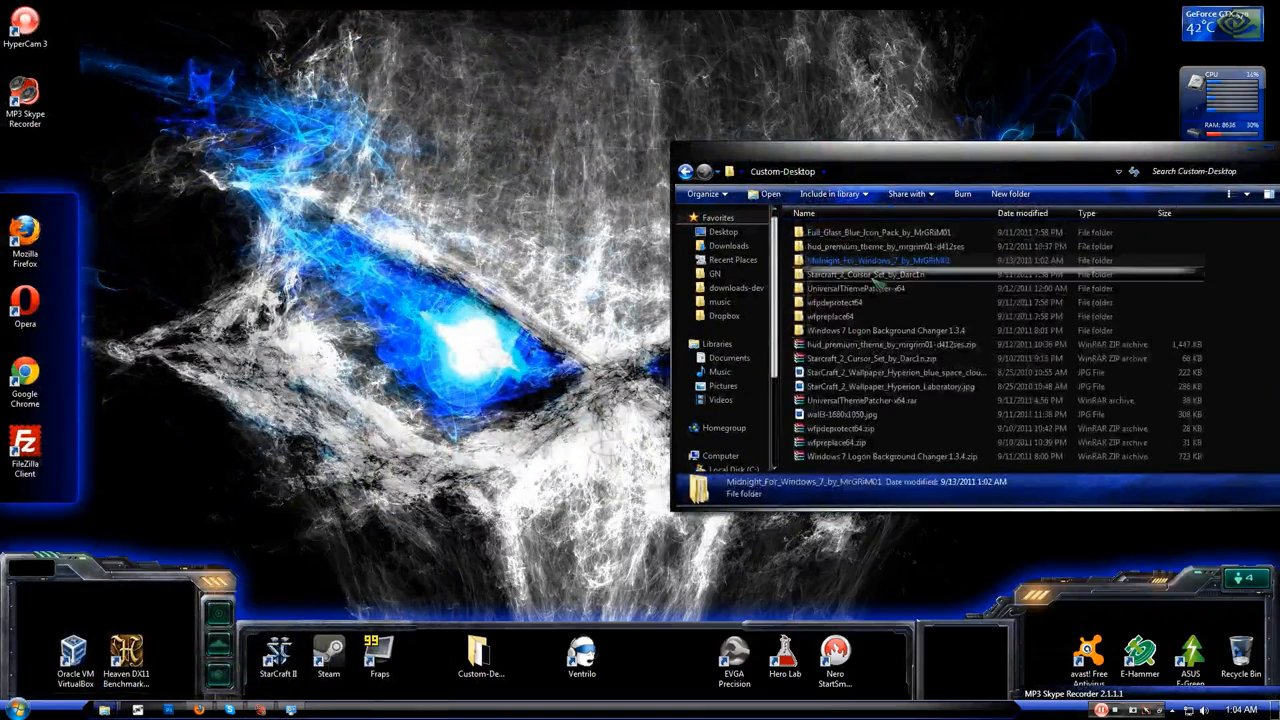
List the Starcraft_2_Cursor_Set files and bring up the Control Panel.
double_click(864, 274)
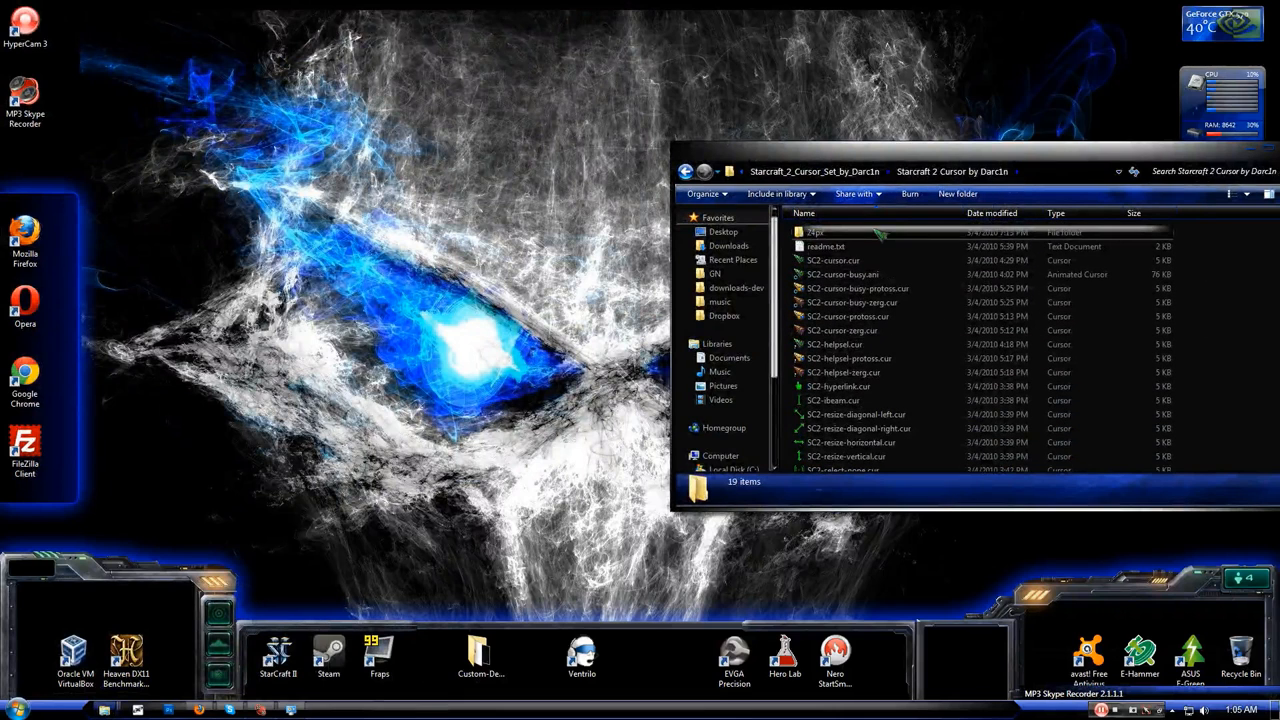
left_click(856, 288)
type("control")
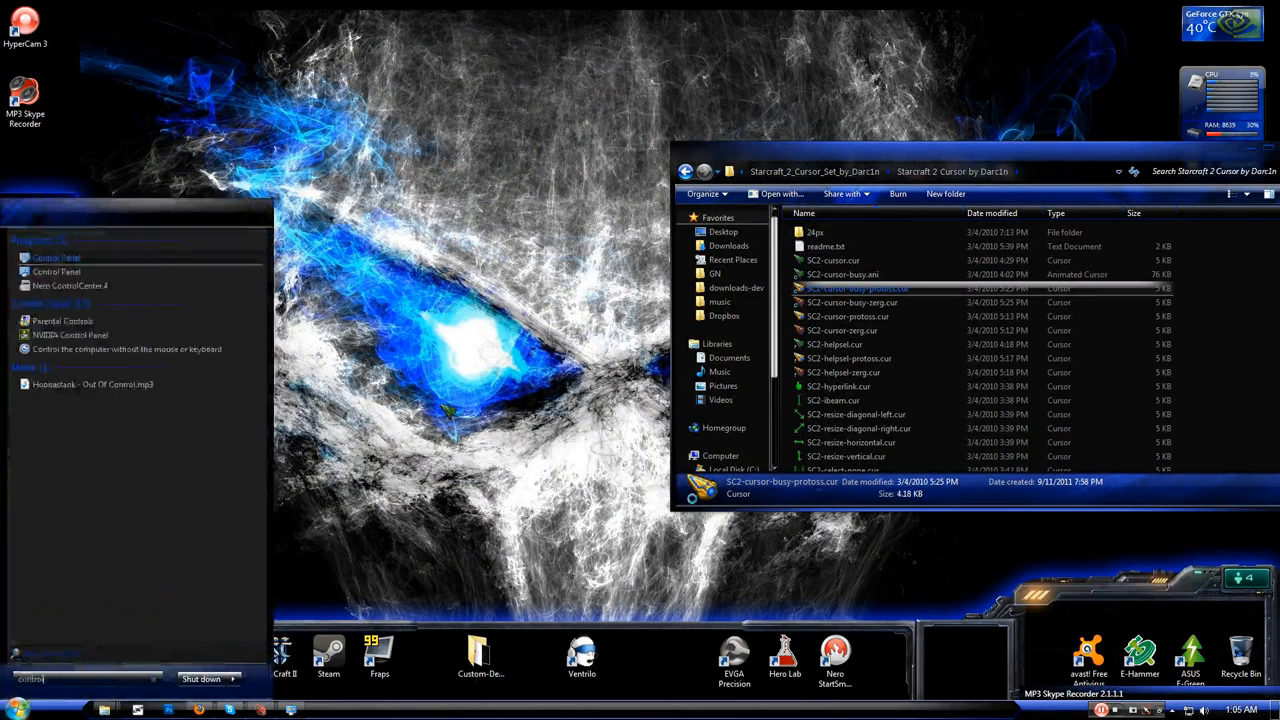
left_click(56, 256)
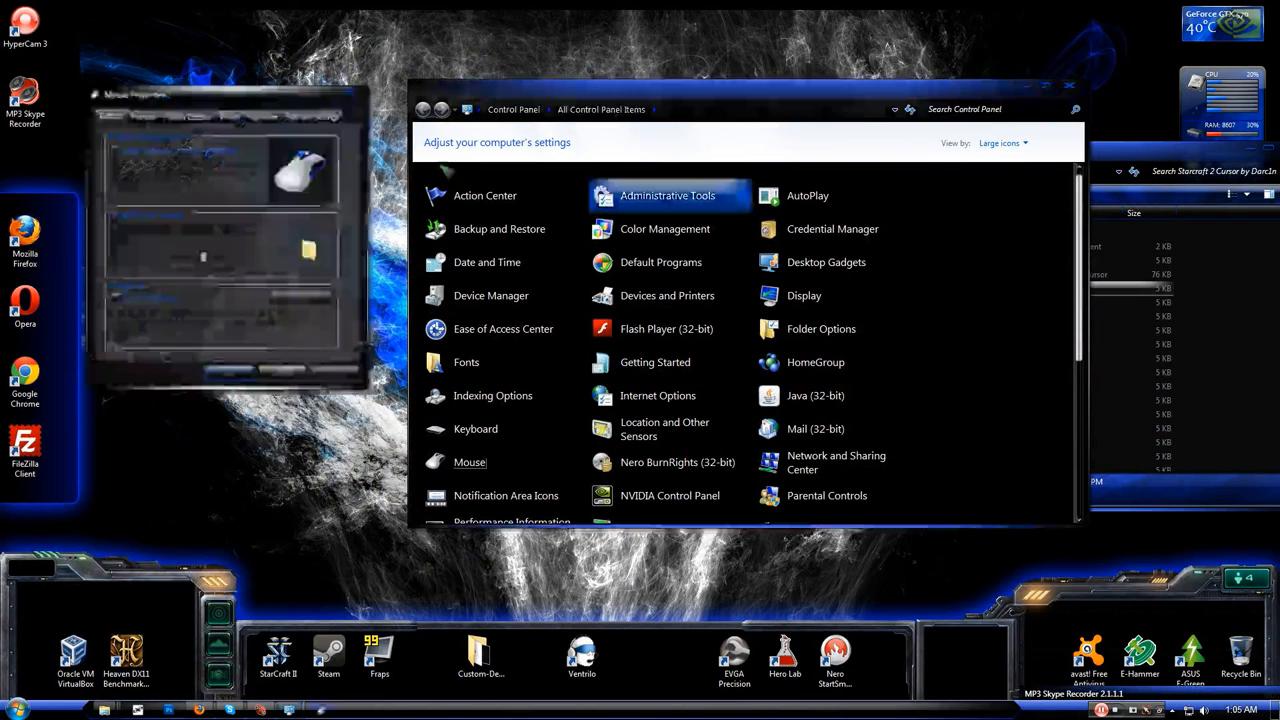
Start browsing for a replacement cursor file from the Mouse pointer settings.
left_click(468, 462)
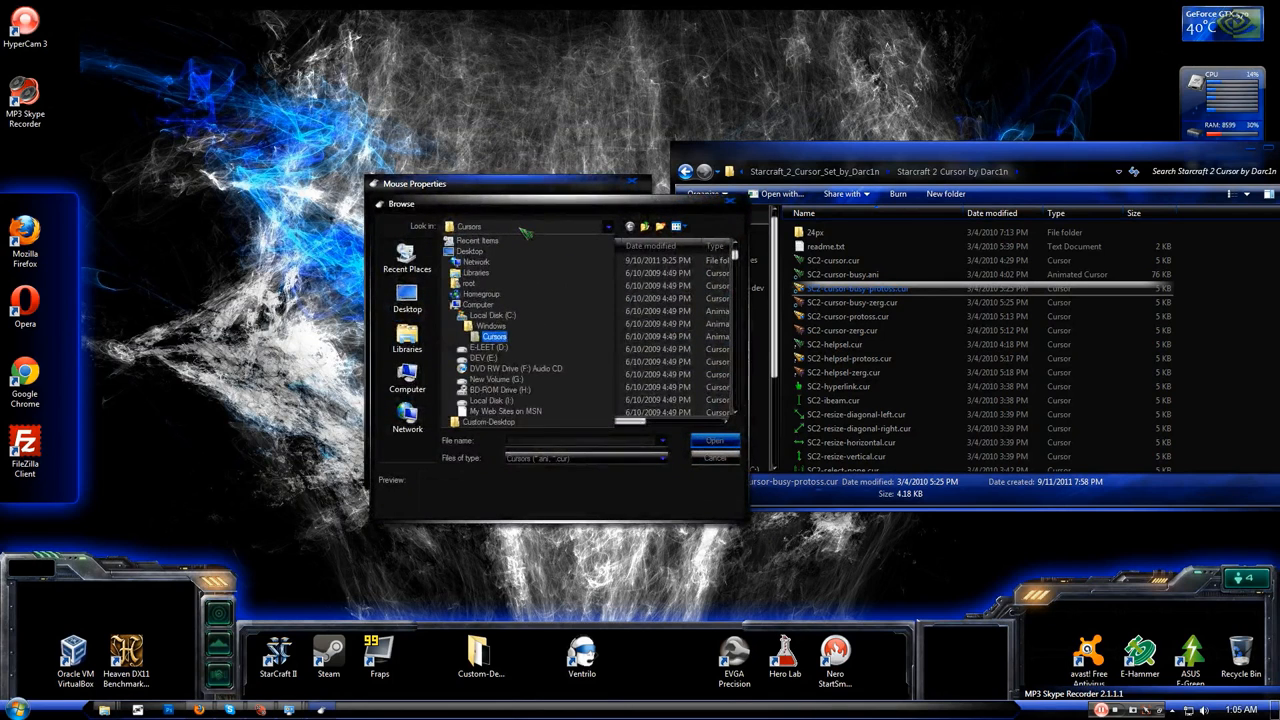
left_click(490, 316)
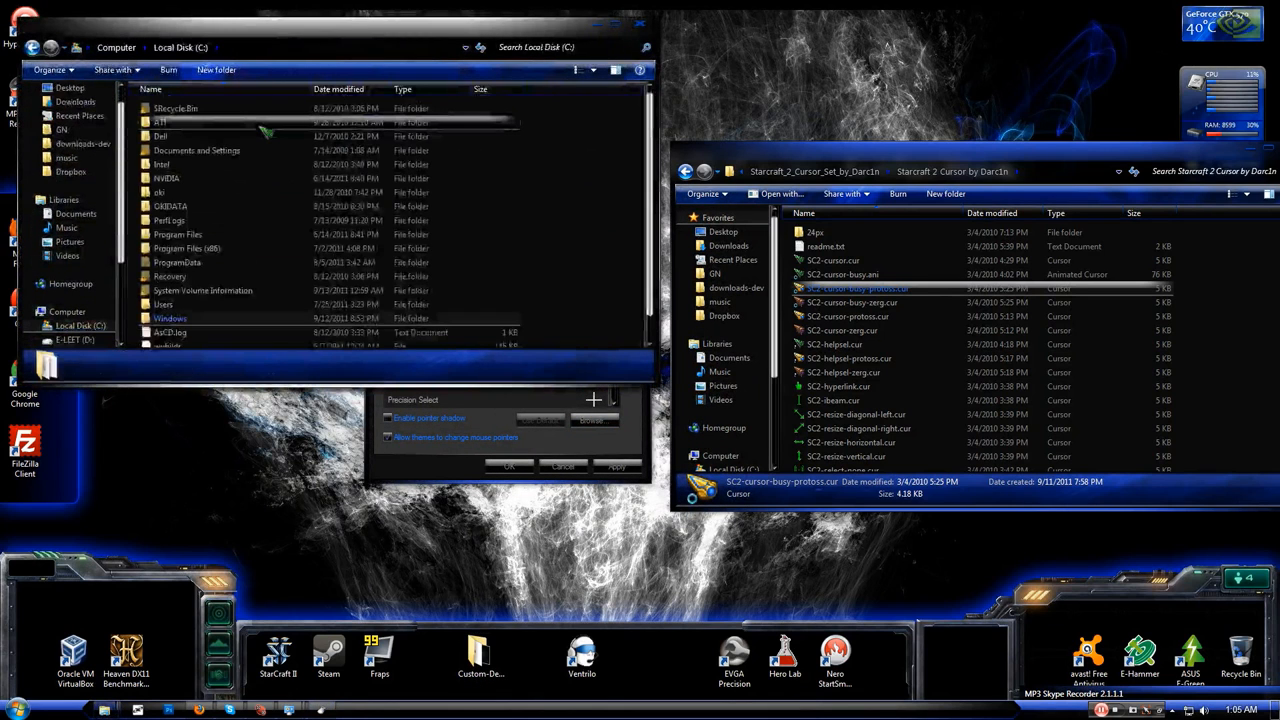
Navigate to the SC2-small folder inside C:\Windows\Cursors.
double_click(170, 318)
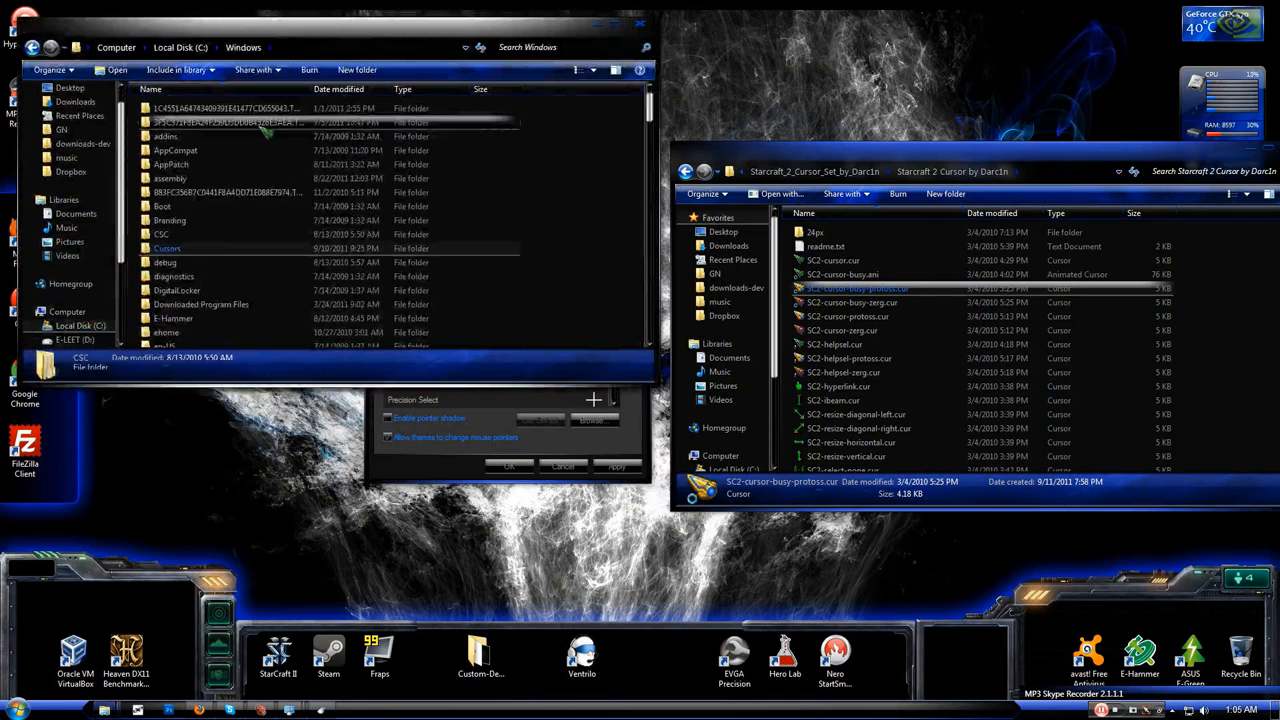
double_click(168, 248)
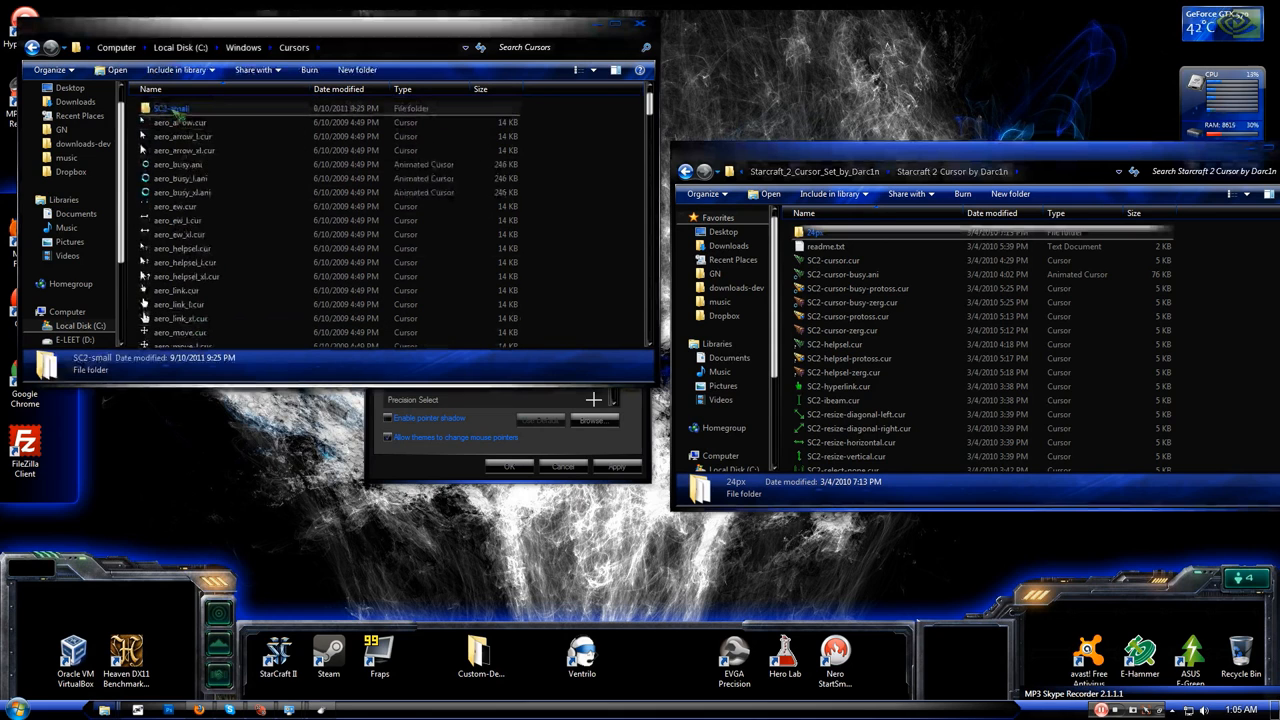
double_click(170, 108)
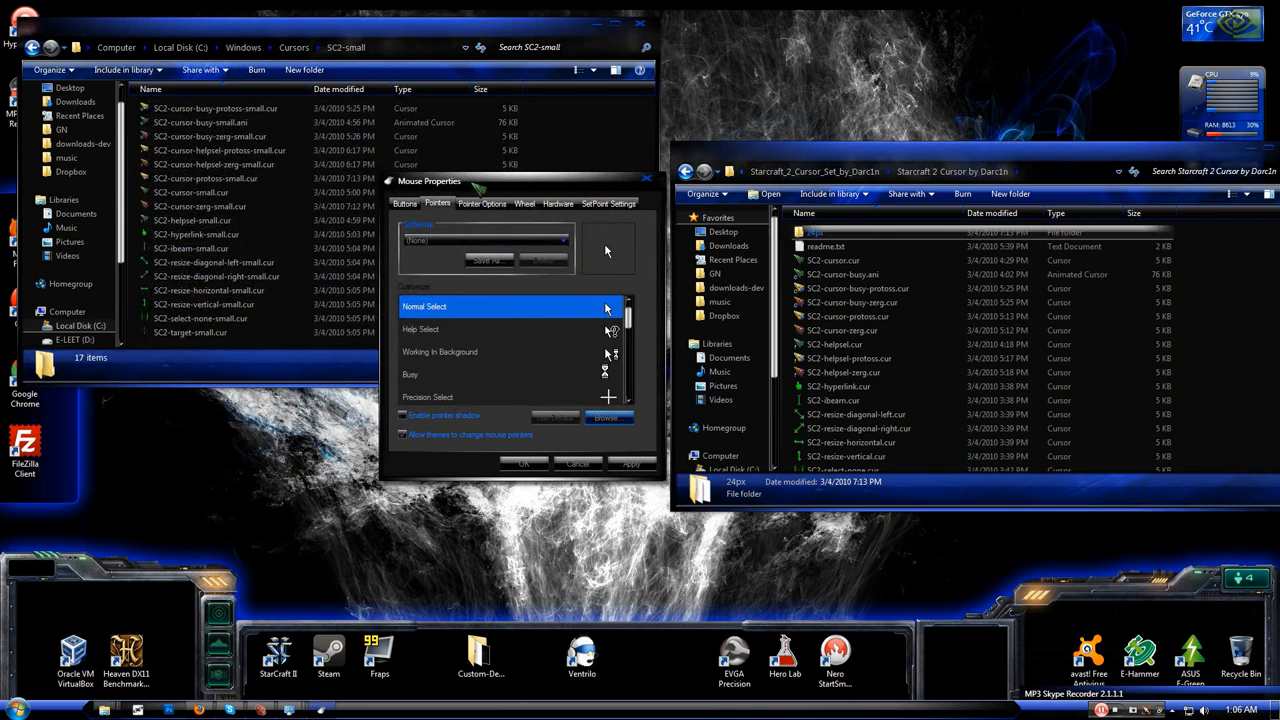
mouse_move(504, 328)
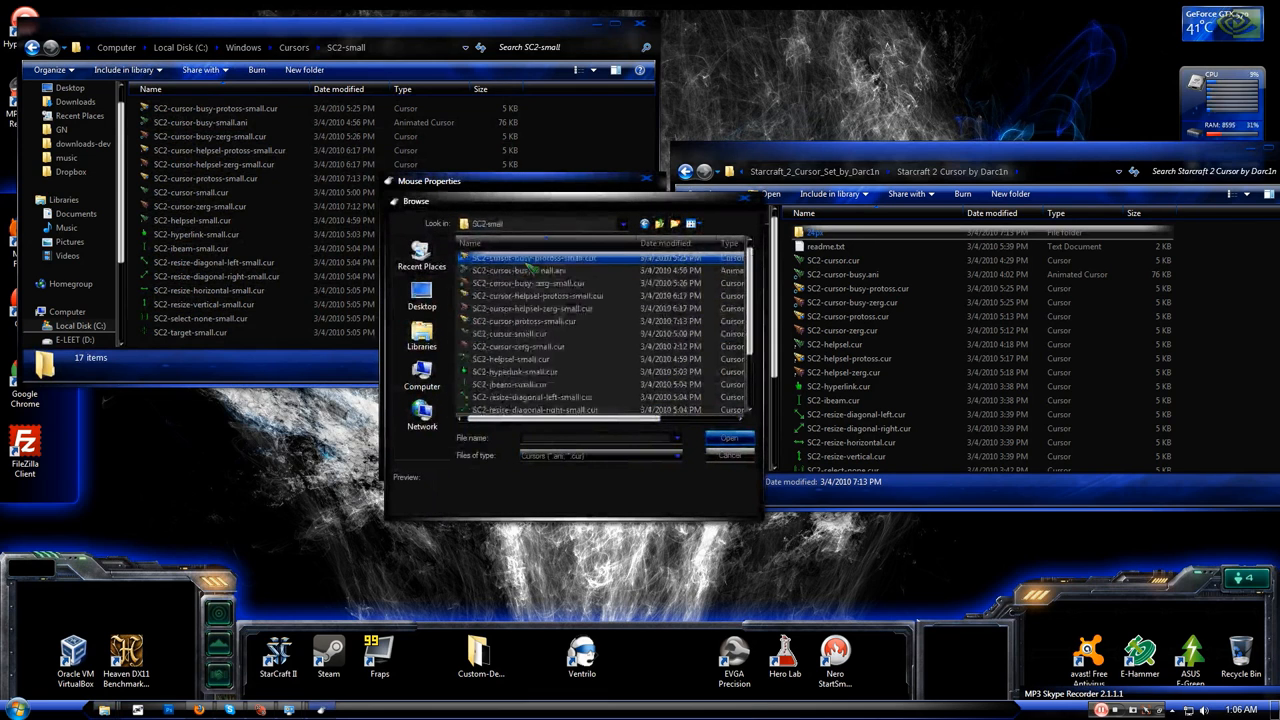
Assign small SC2 cursor files to the pointer, then move on to the Busy and Handwriting roles.
left_click(528, 284)
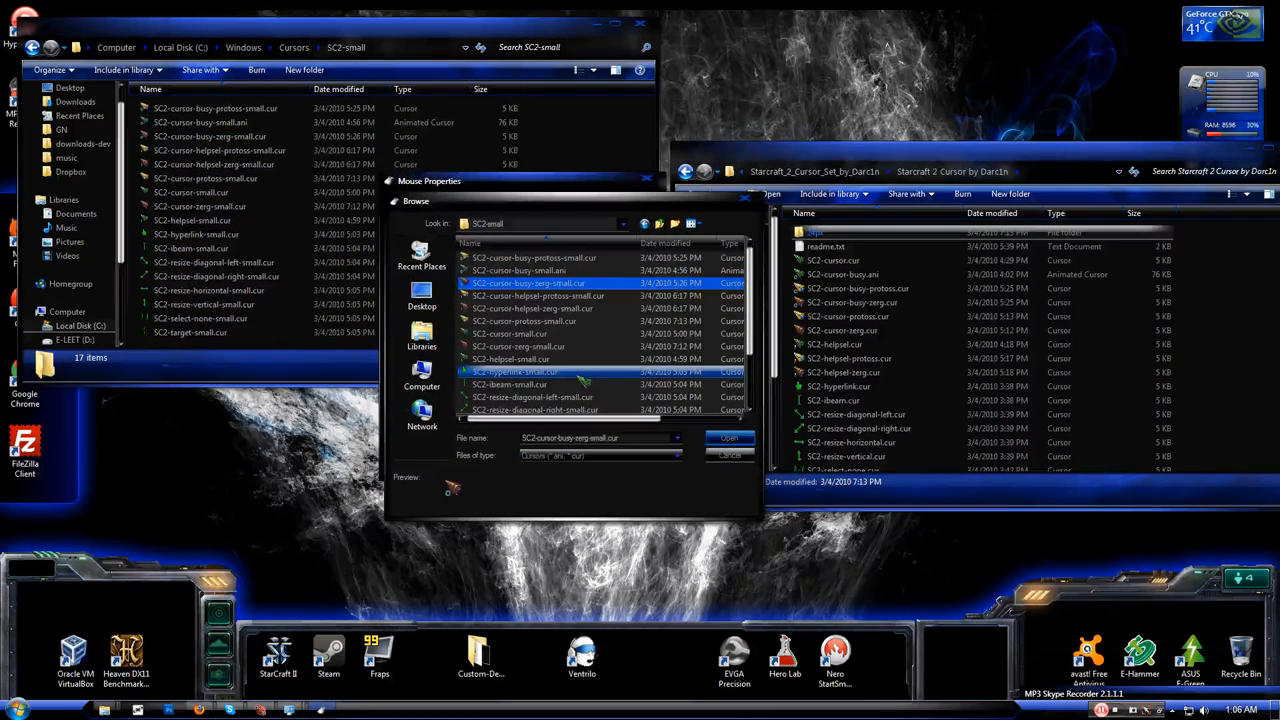
left_click(510, 332)
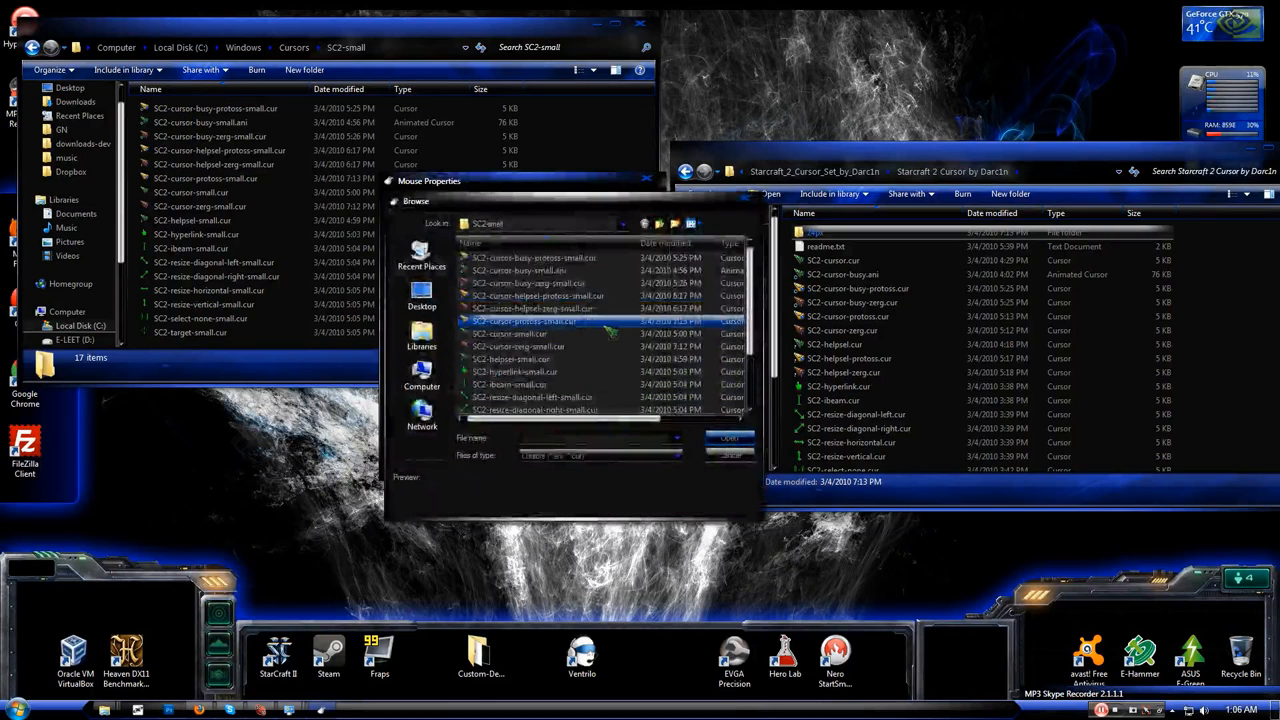
left_click(524, 320)
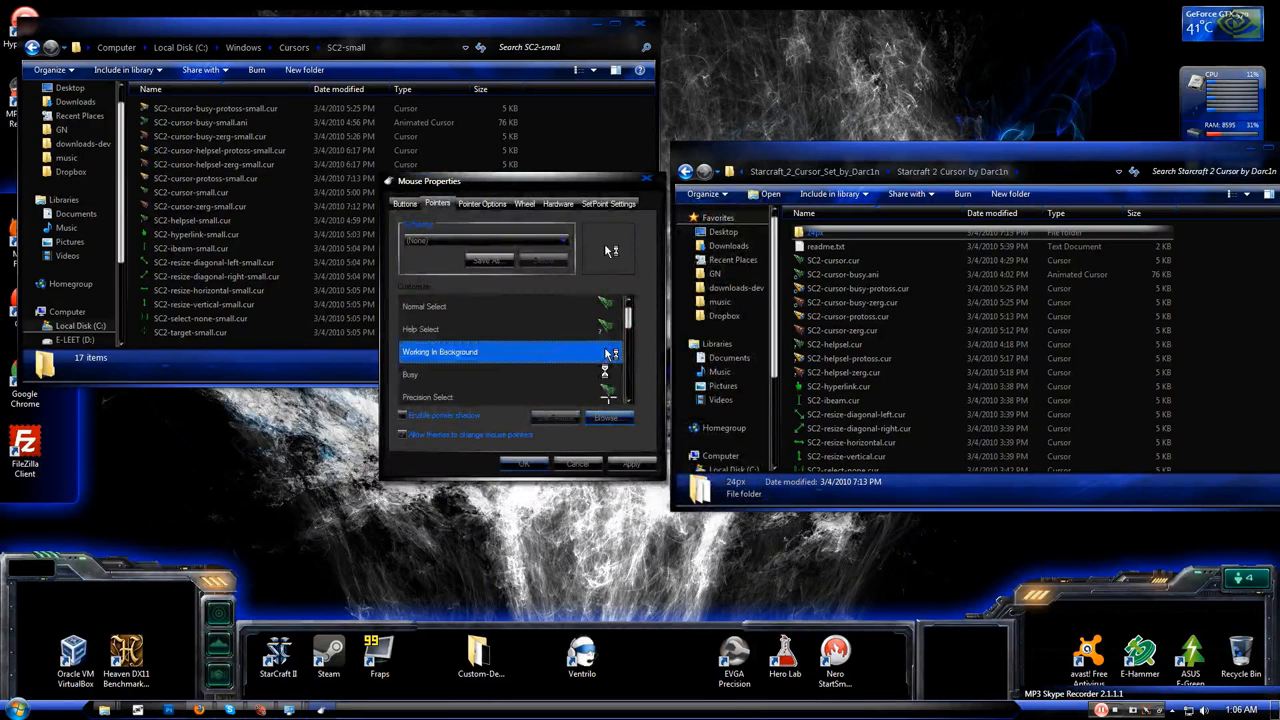
left_click(608, 416)
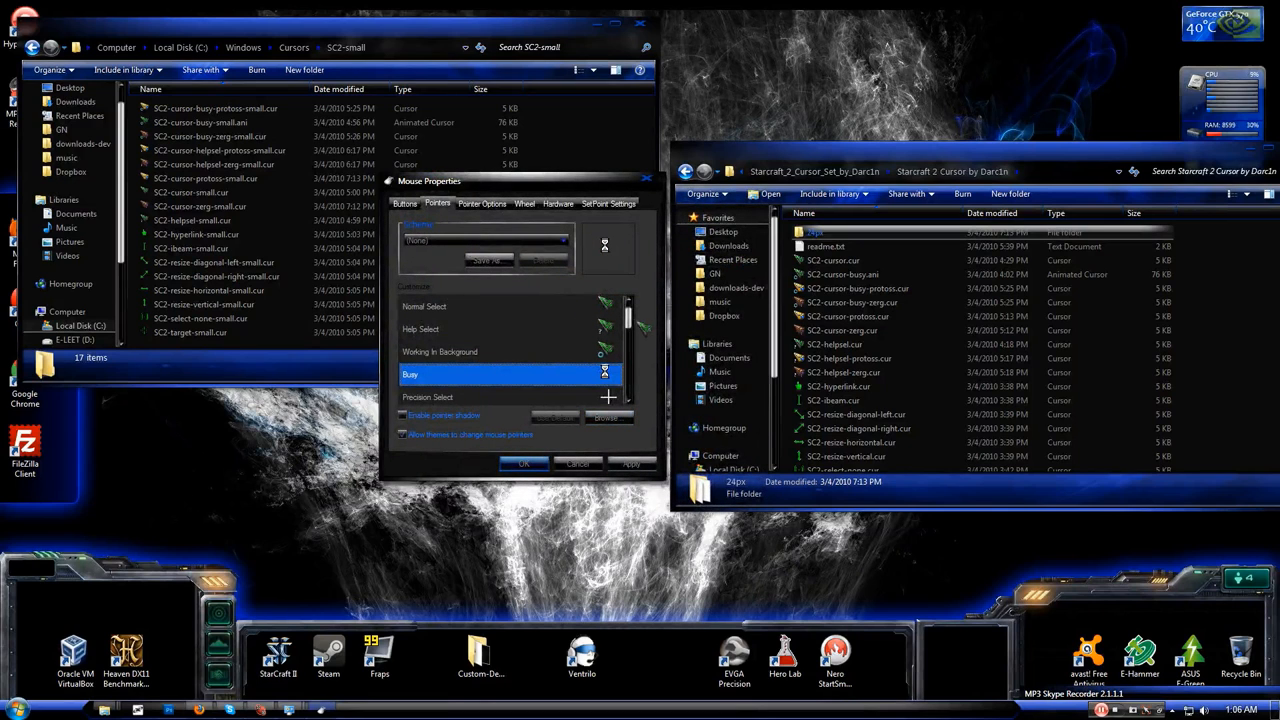
scroll("down", 3)
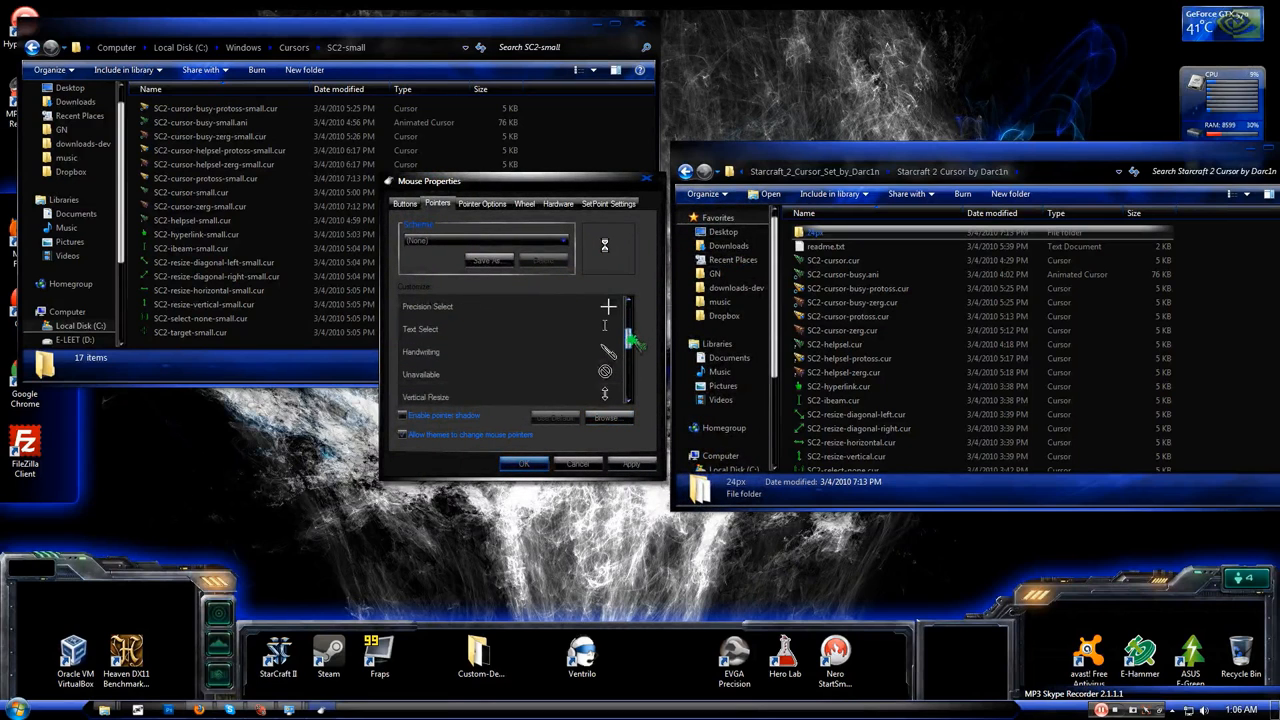
left_click(450, 352)
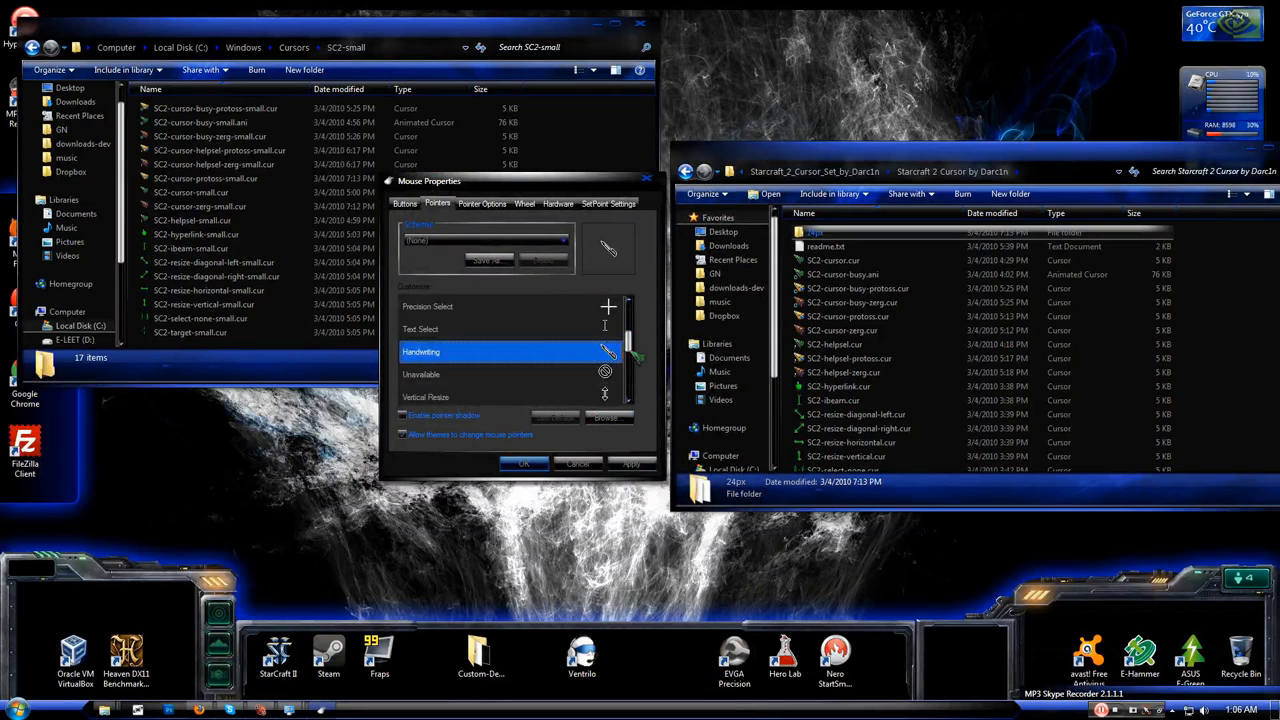
scroll("down", 3)
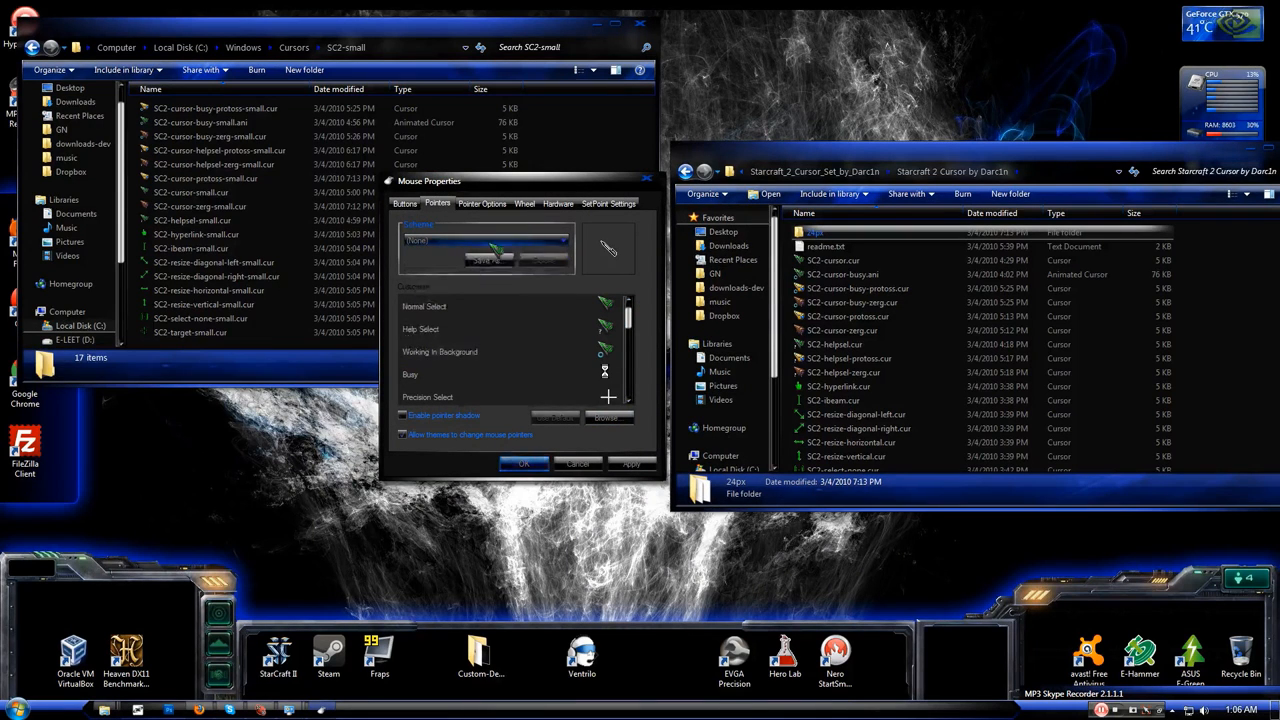
Save the custom pointers as a scheme named Sc2 and select it in the scheme list.
left_click(488, 260)
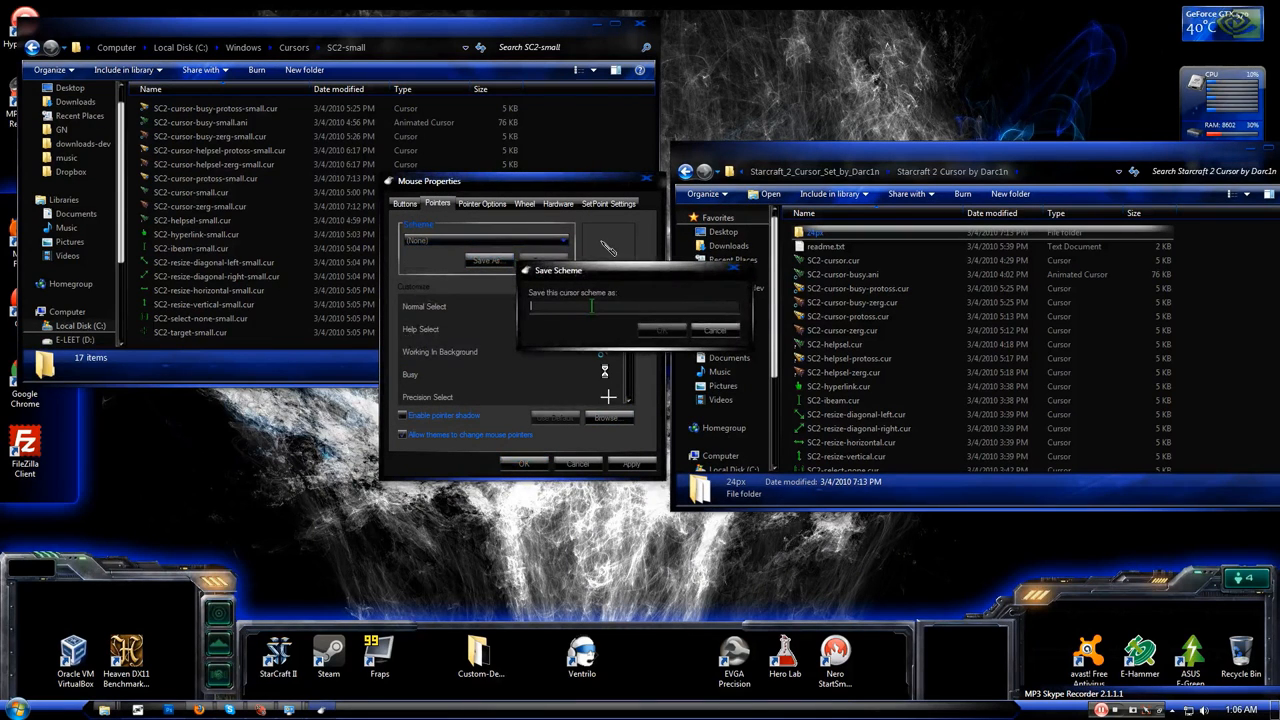
type("Sc2")
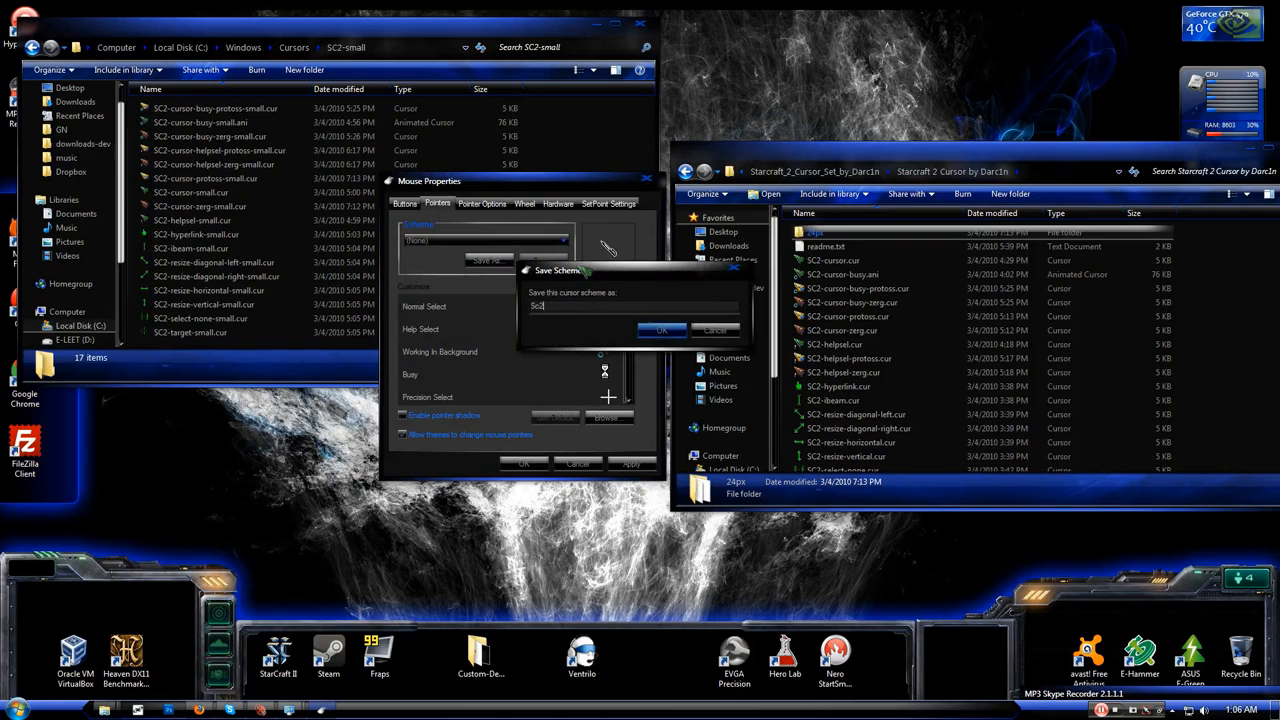
left_click(660, 330)
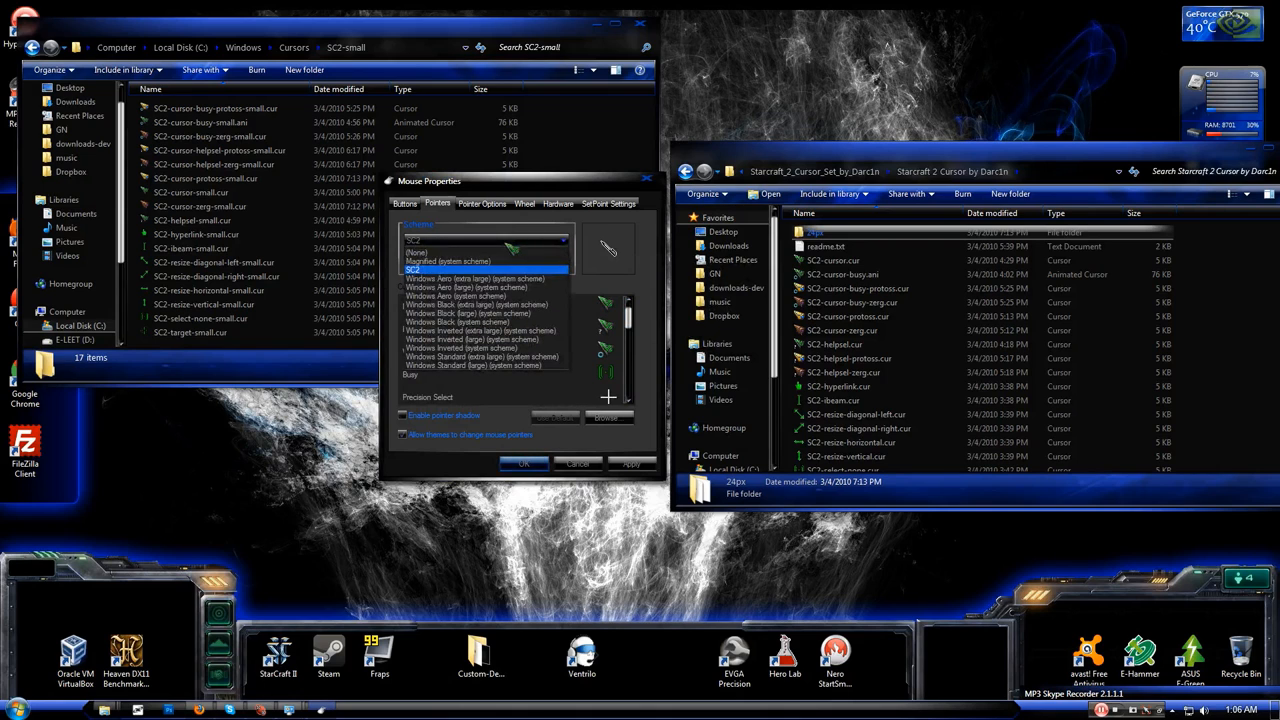
left_click(412, 268)
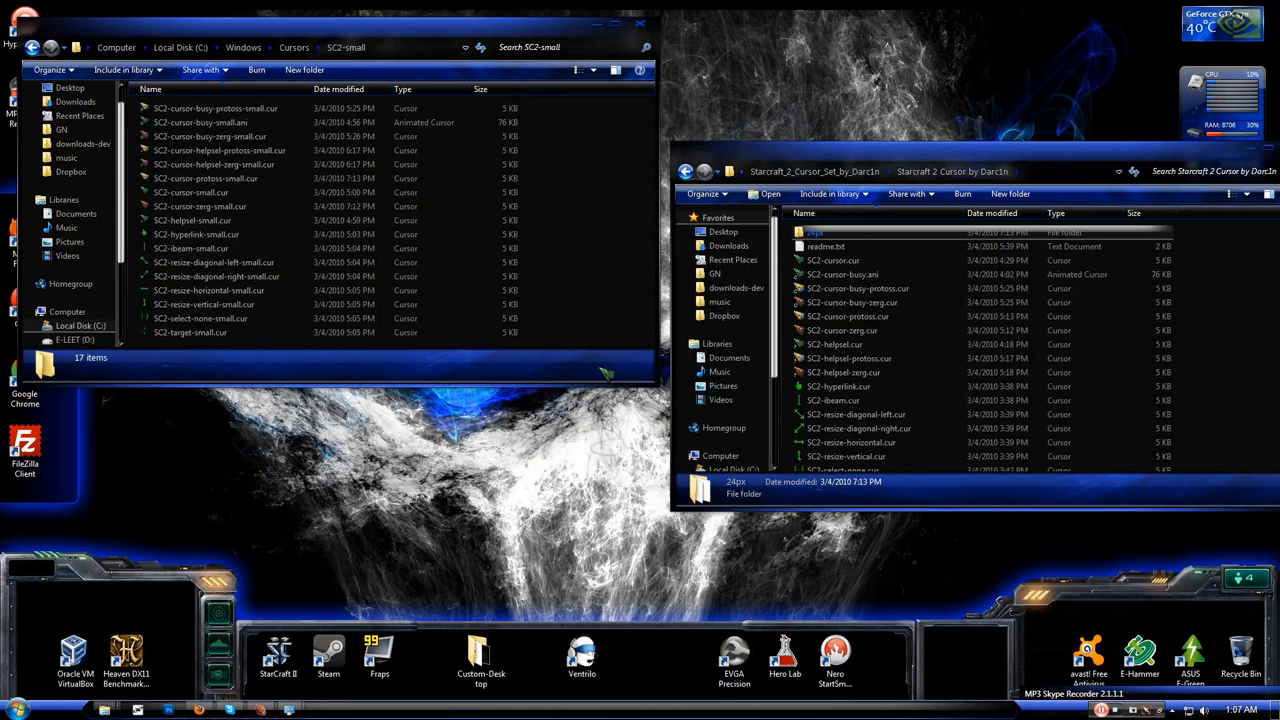
mouse_move(616, 40)
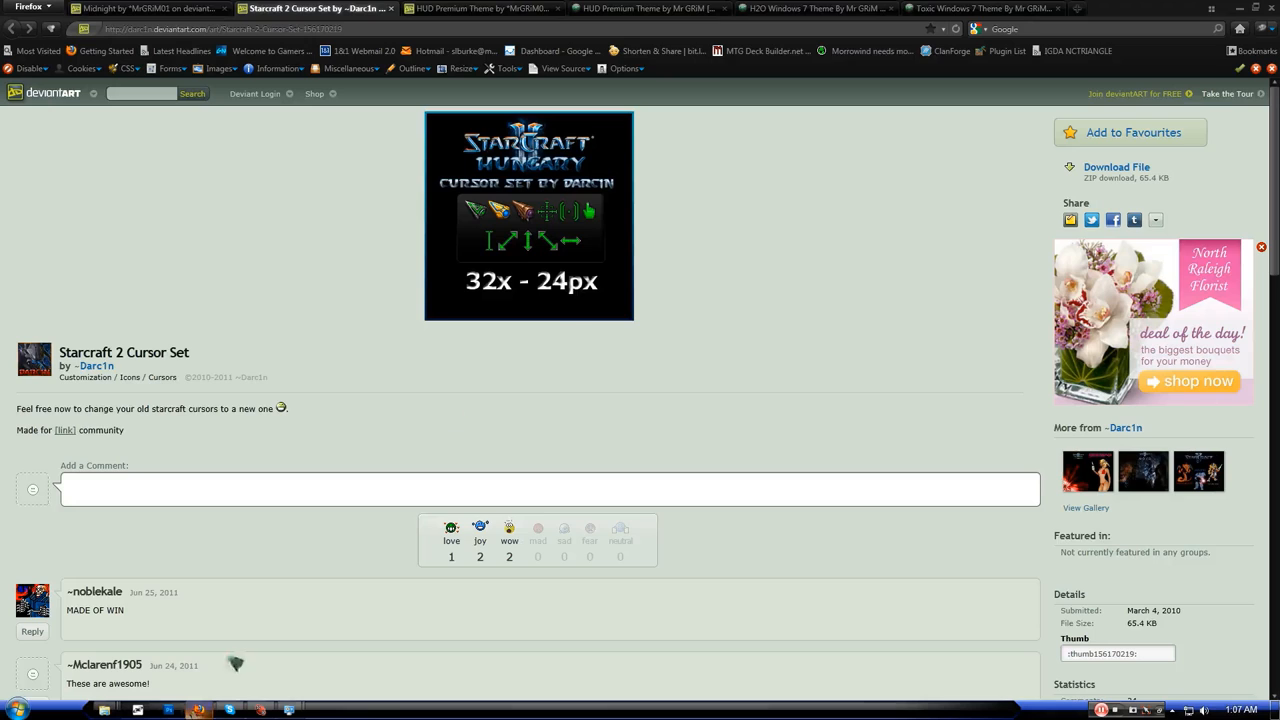
mouse_move(638, 250)
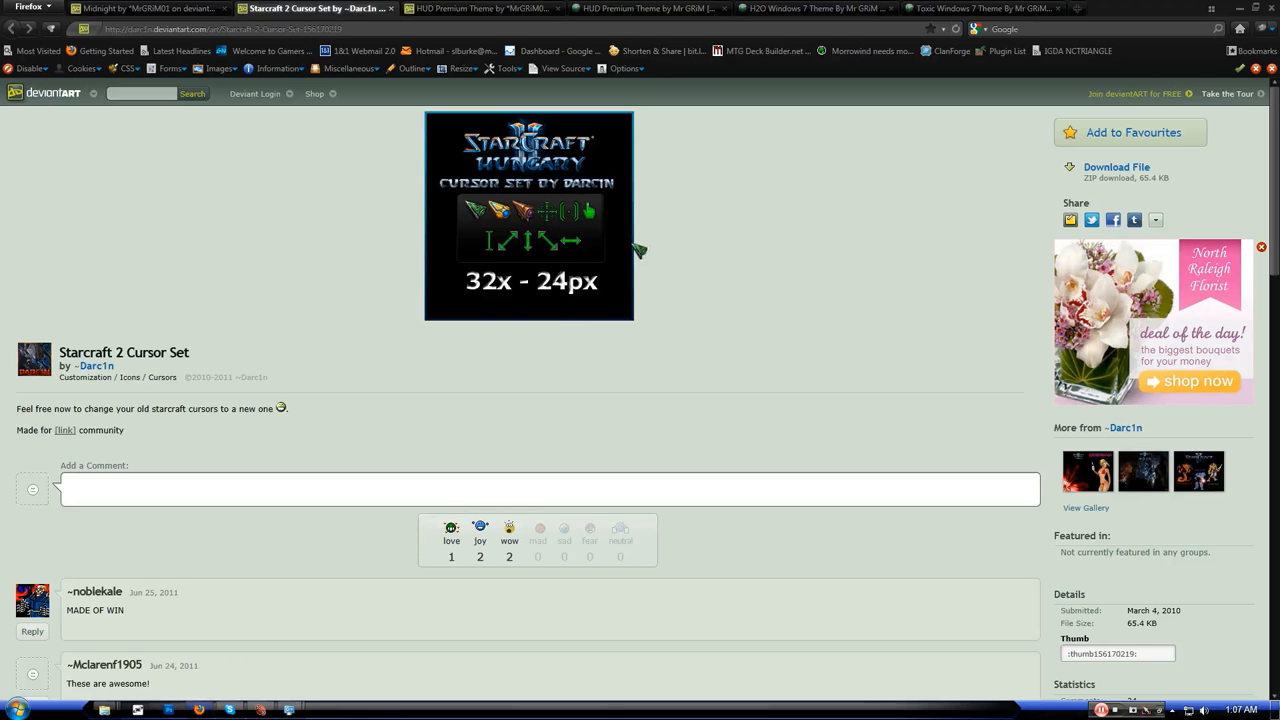
mouse_move(564, 104)
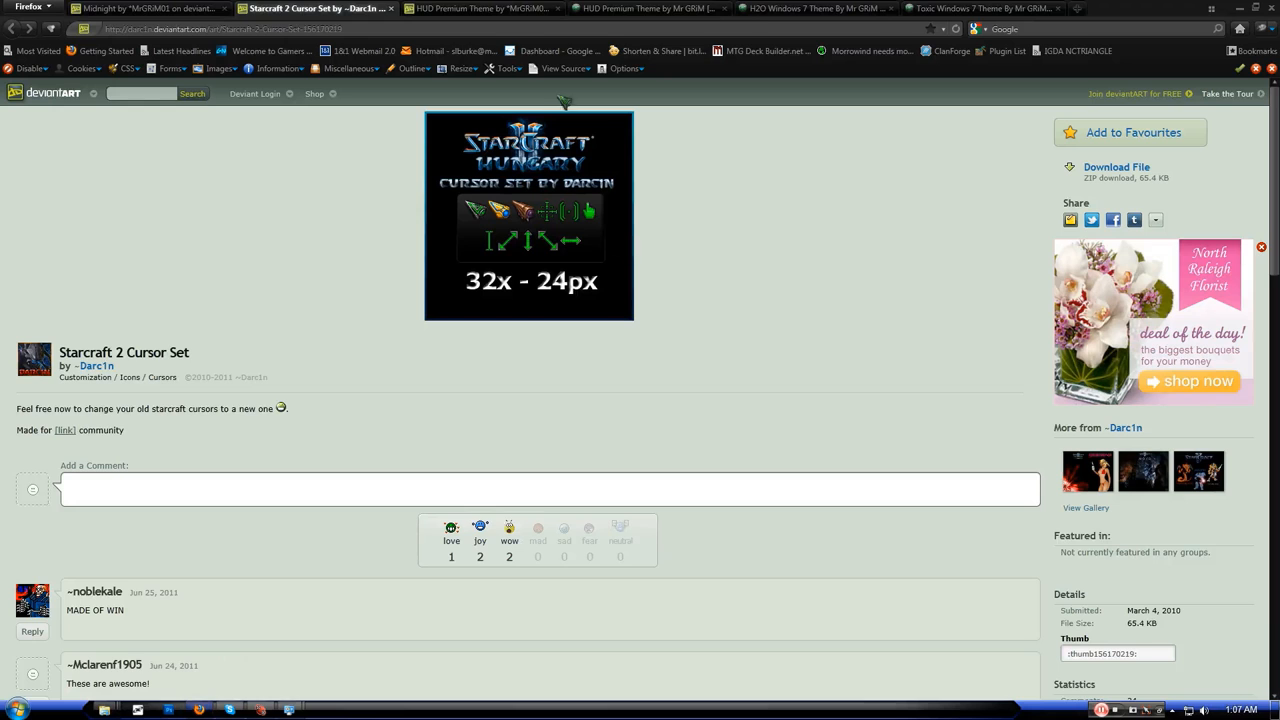
Minimize Firefox so the desktop is free for opening Personalize.
left_click(150, 8)
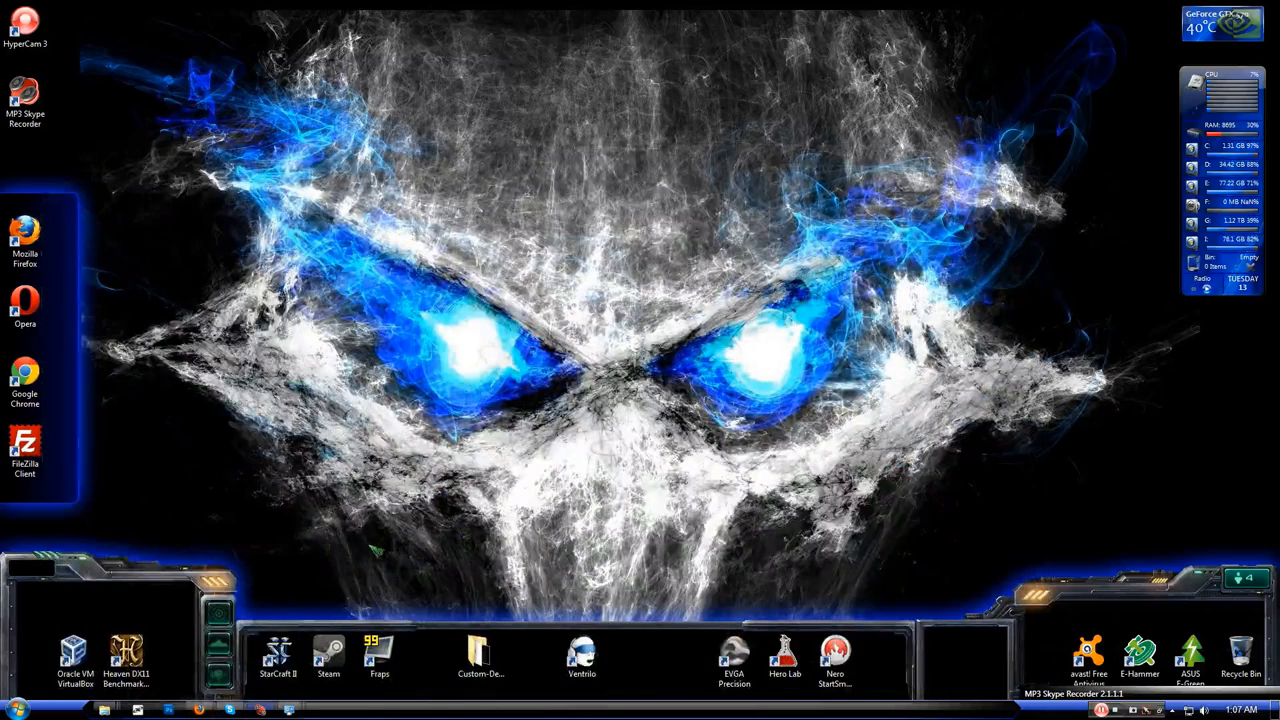
mouse_move(296, 218)
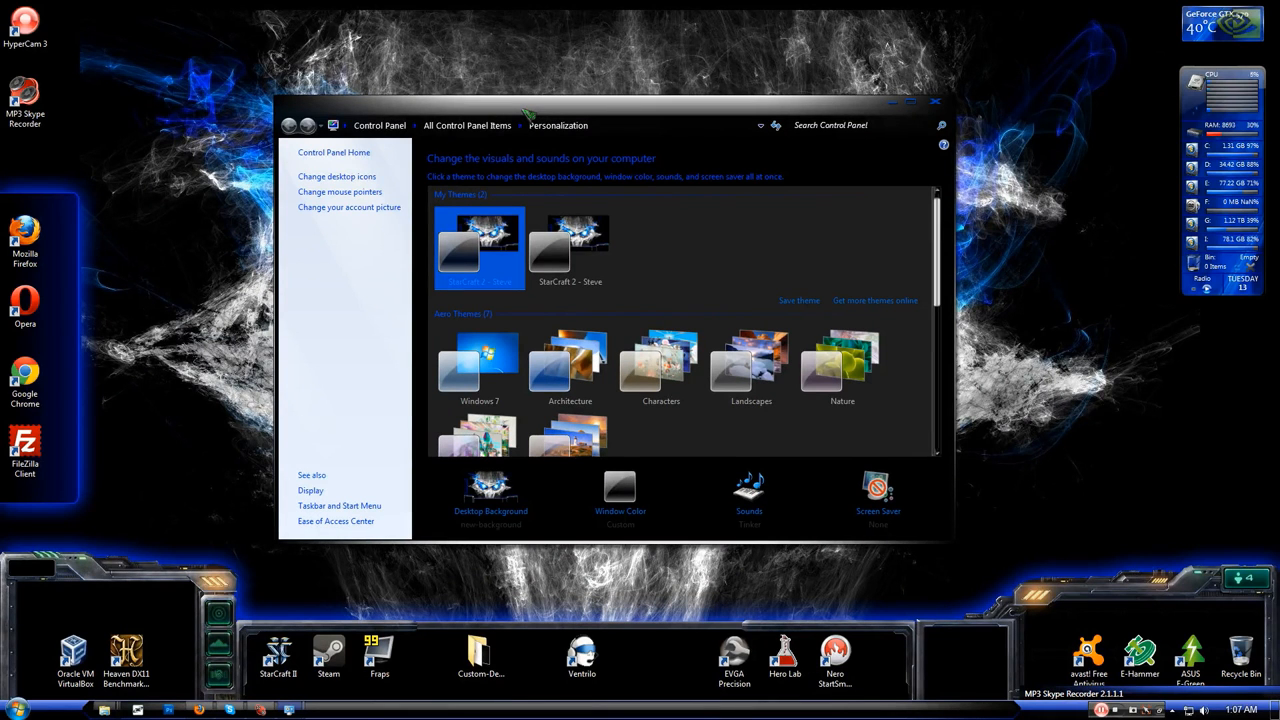
left_click(936, 100)
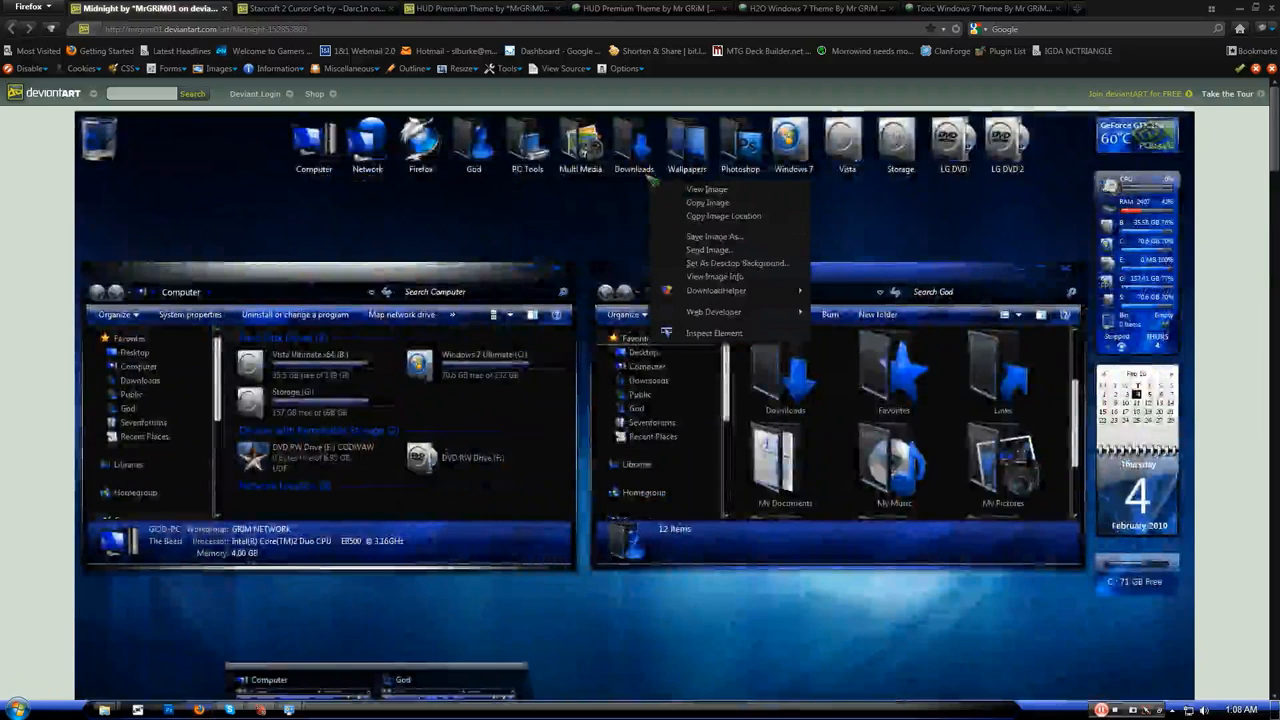
mouse_move(730, 262)
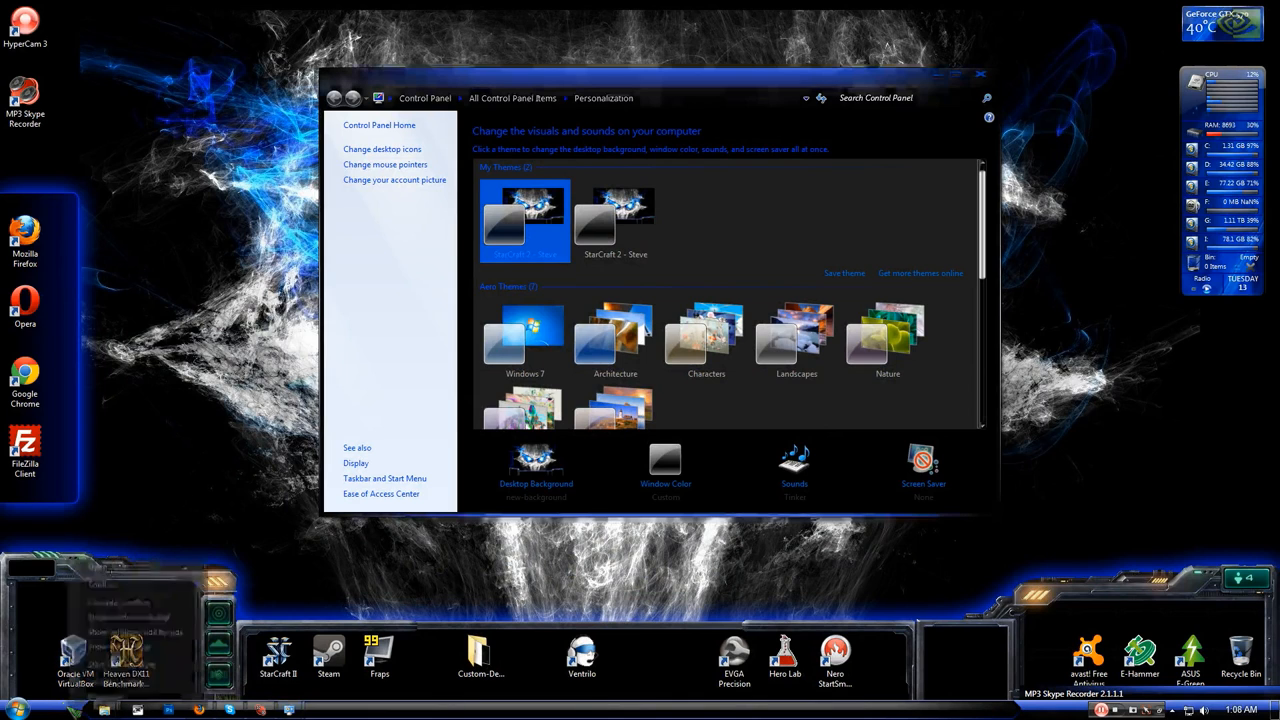
Set how taskbar buttons combine in Taskbar Properties, then untick Lock the taskbar.
left_click(384, 478)
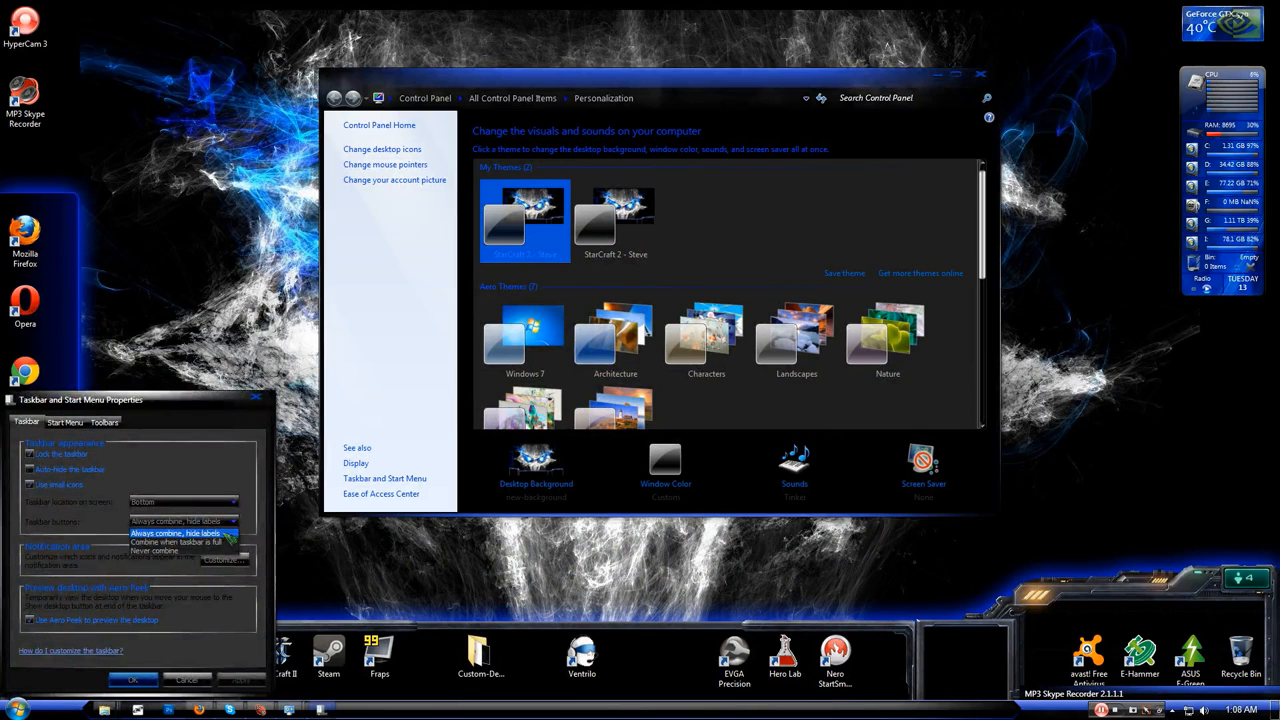
left_click(184, 532)
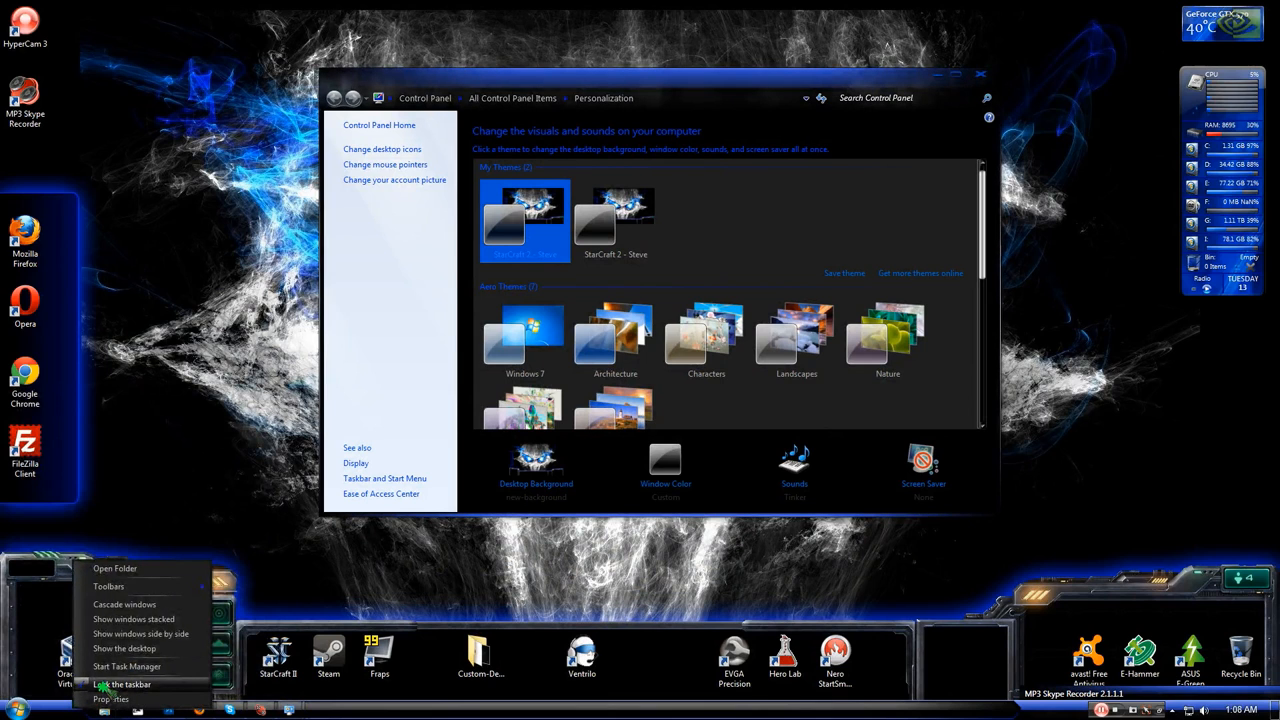
left_click(122, 684)
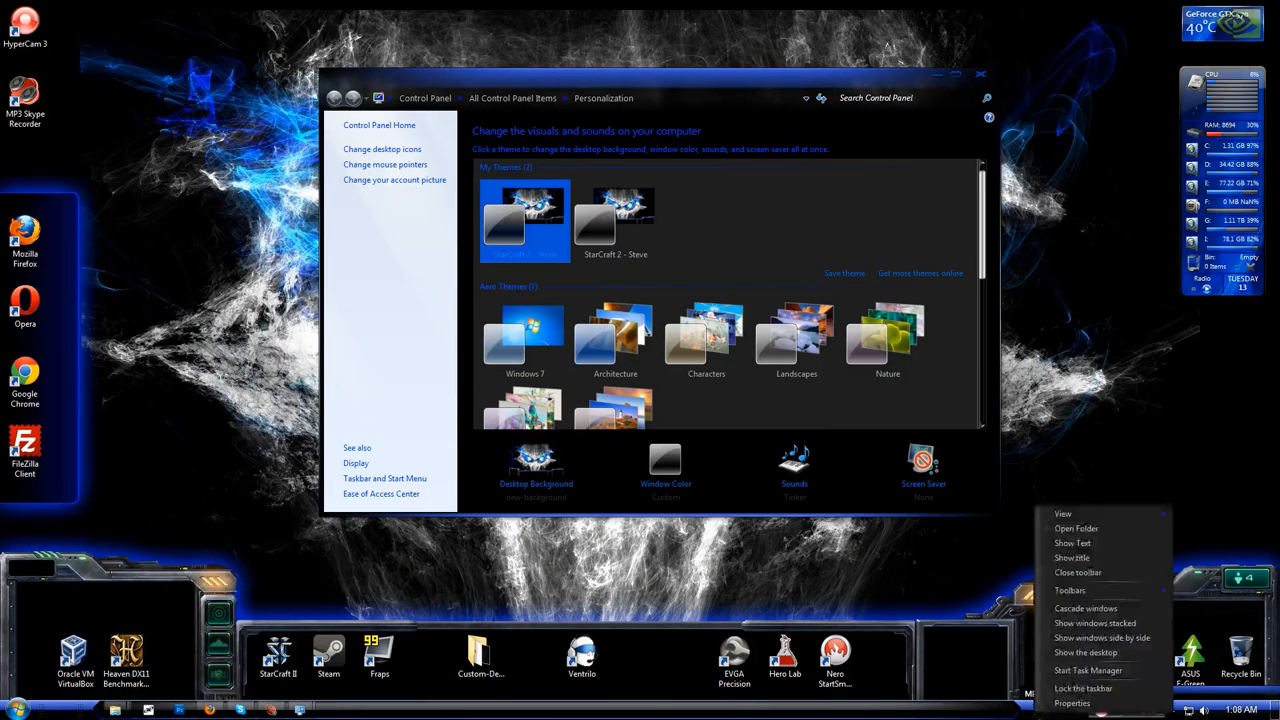
Add the blank1-toolbar folder to the taskbar as a new spacer toolbar.
left_click(1078, 572)
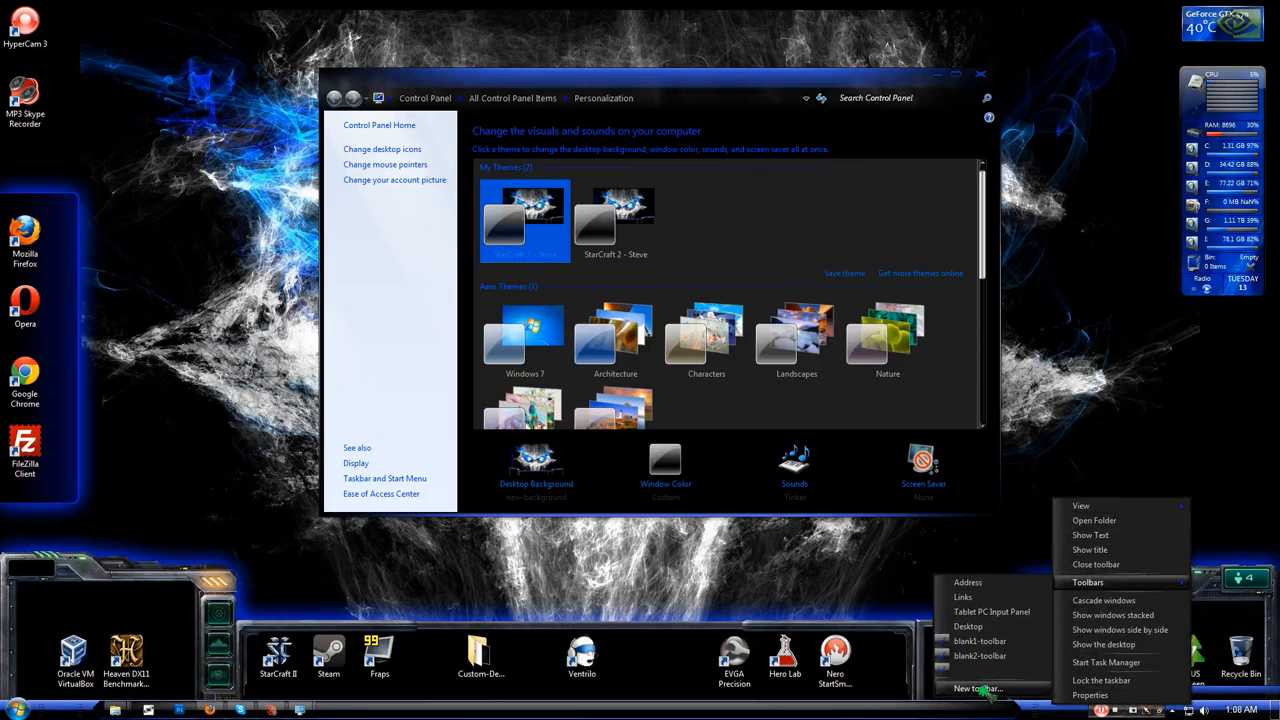
left_click(976, 688)
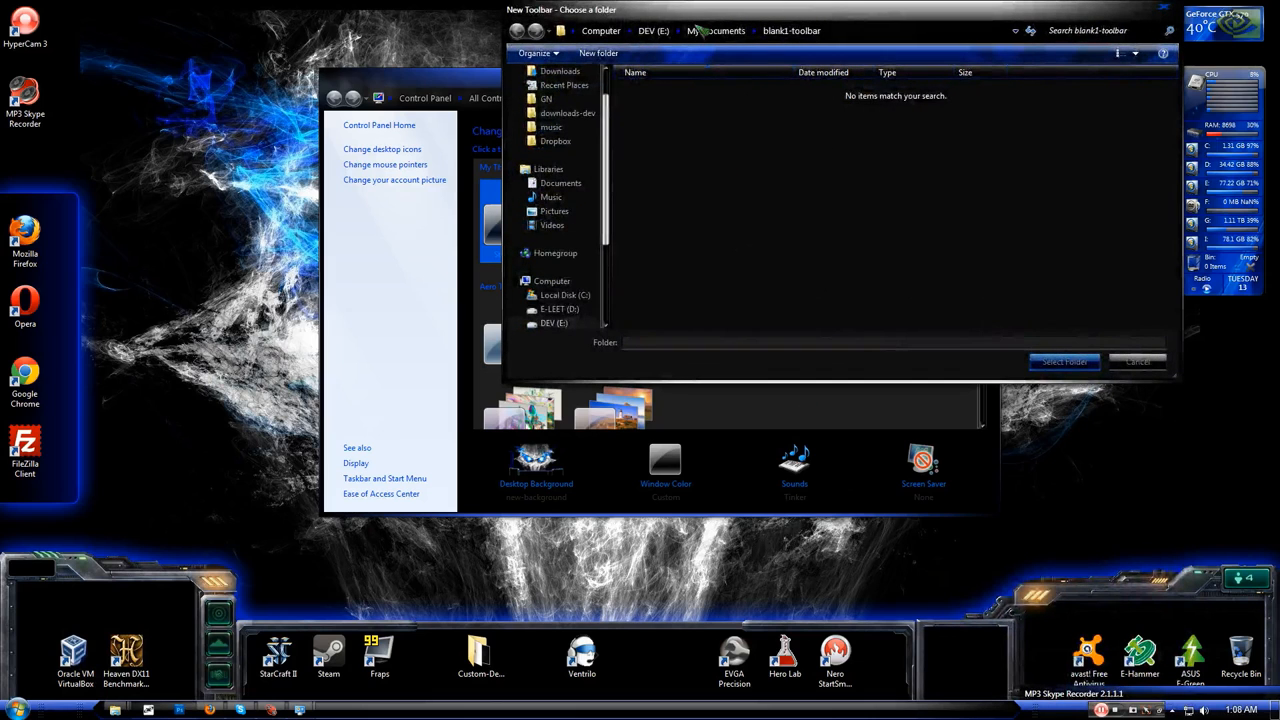
left_click(700, 30)
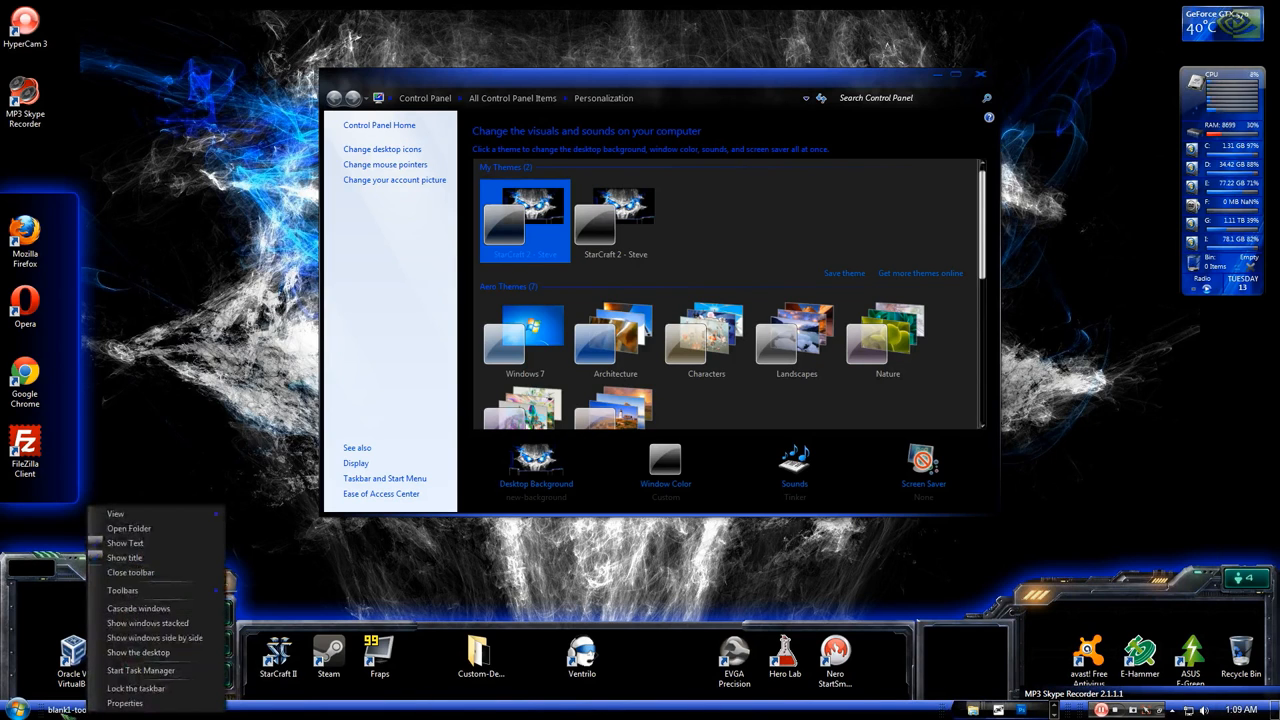
mouse_move(140, 670)
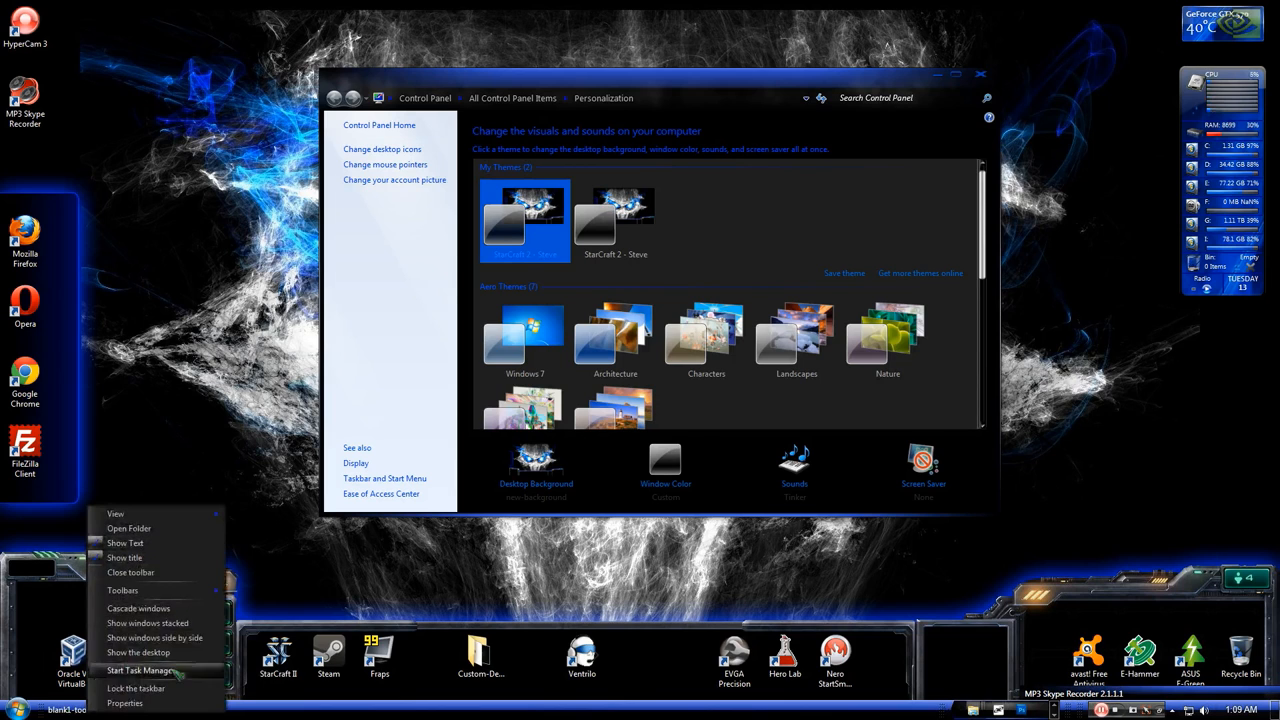
mouse_move(124, 590)
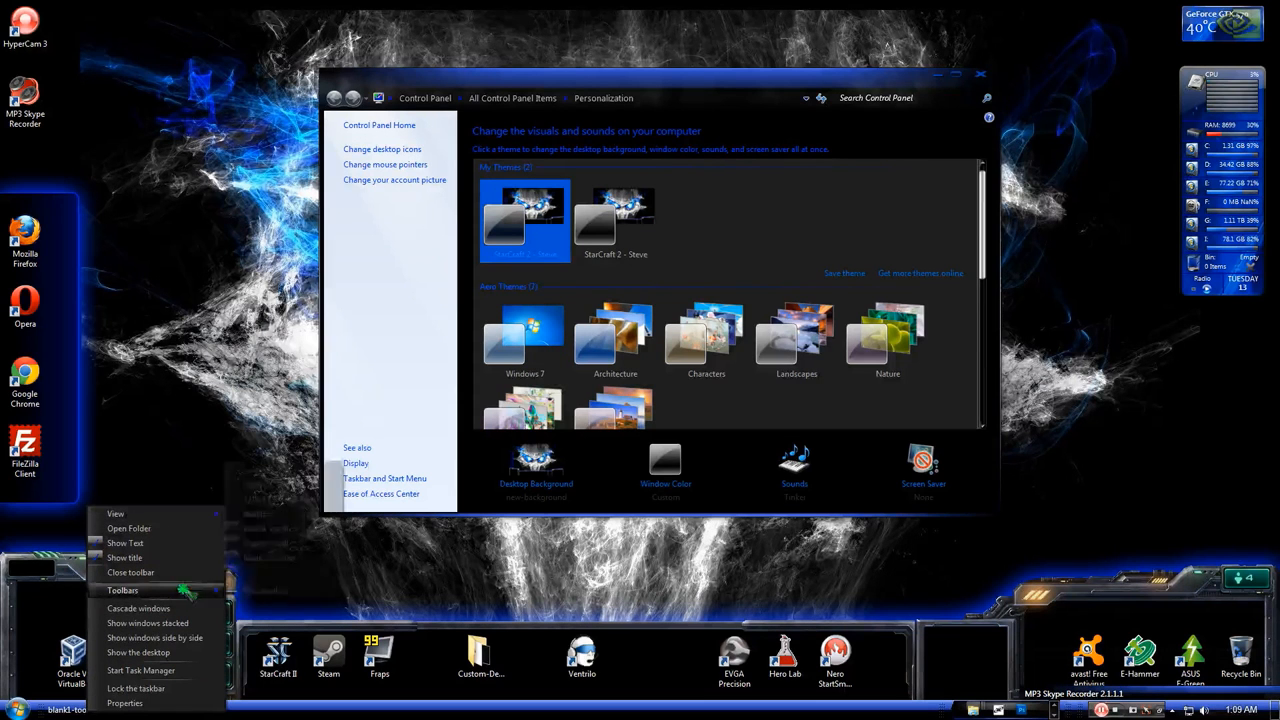